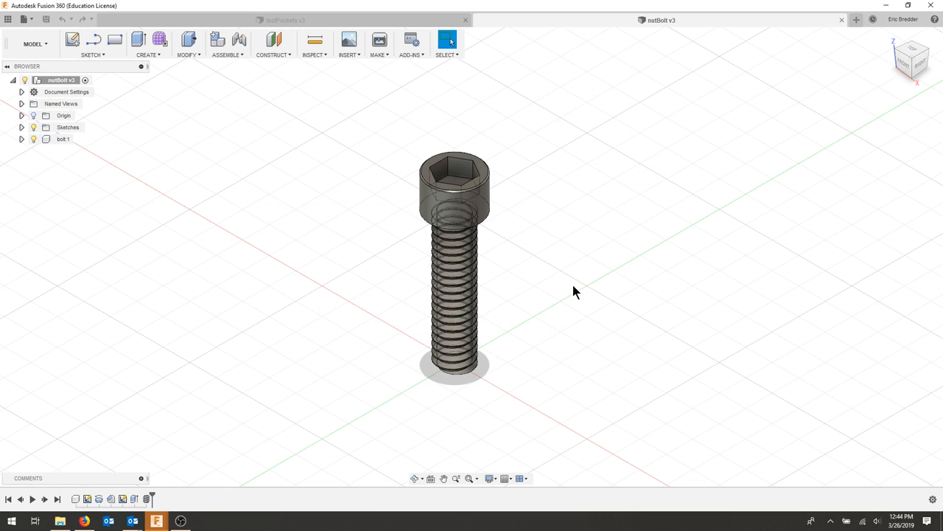
mouse_move(545, 261)
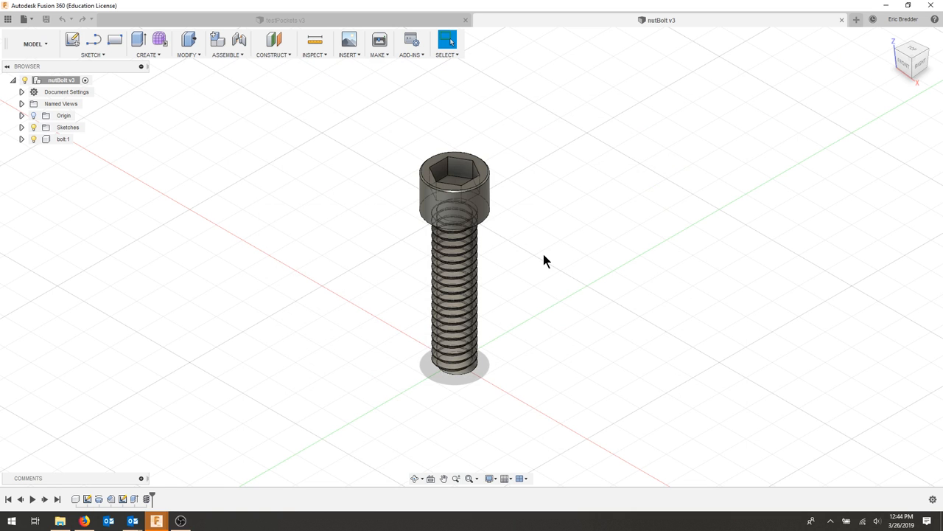
mouse_move(520, 355)
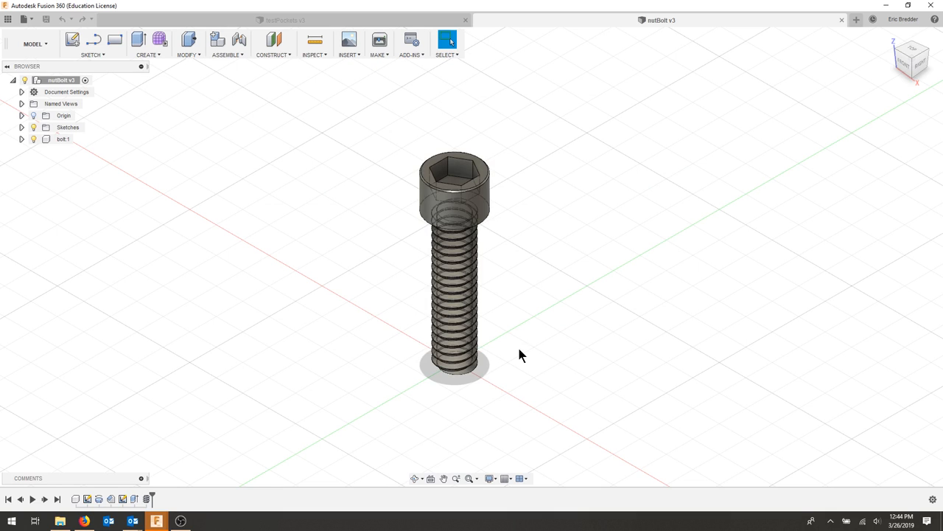
mouse_move(160, 299)
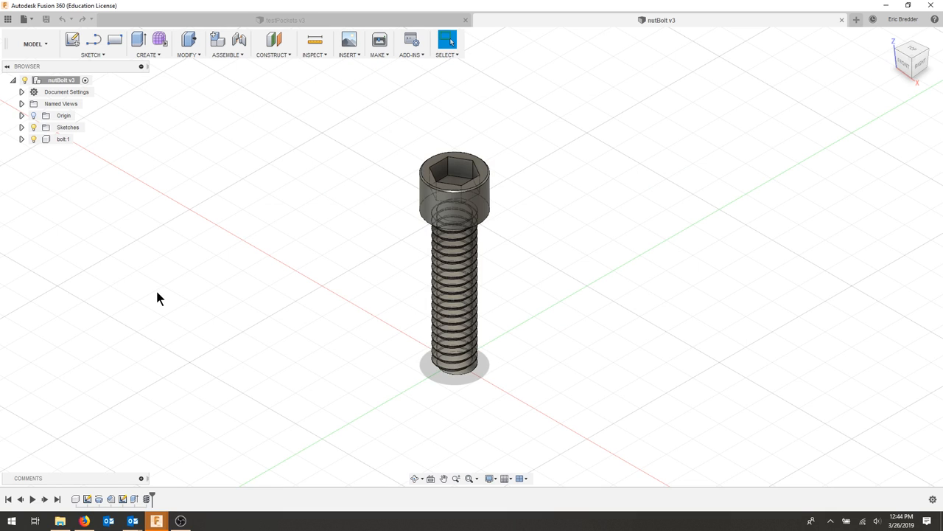
- Create a new component under the root, name it nutHex, and hide the bolt
right_click(60, 79)
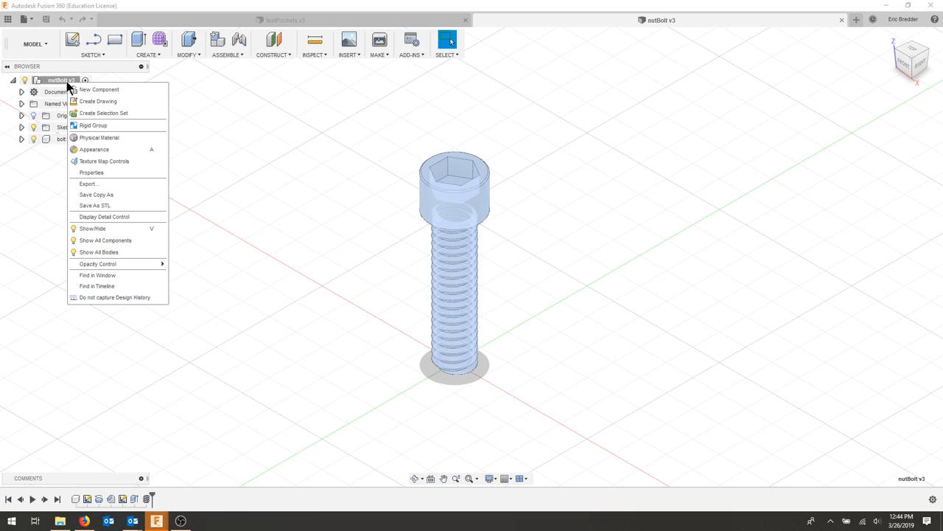
left_click(99, 89)
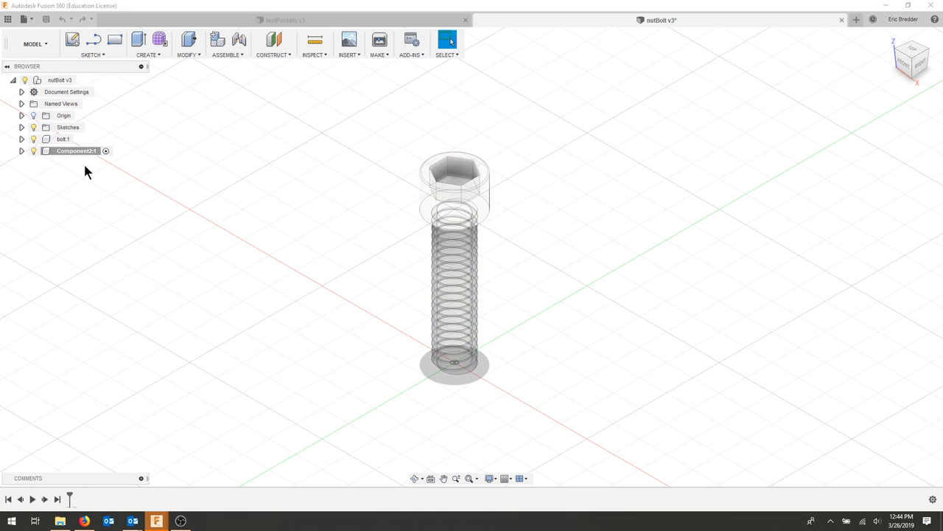
double_click(75, 150)
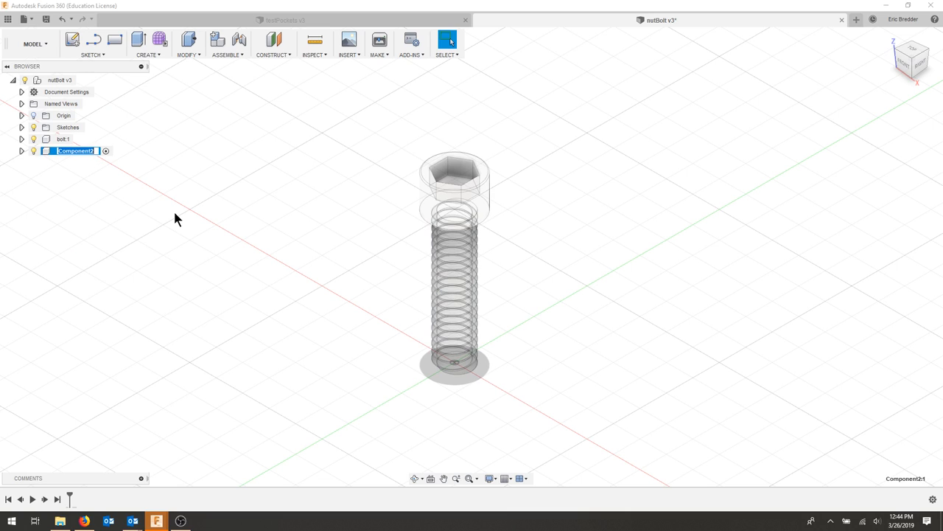
type("nut:1")
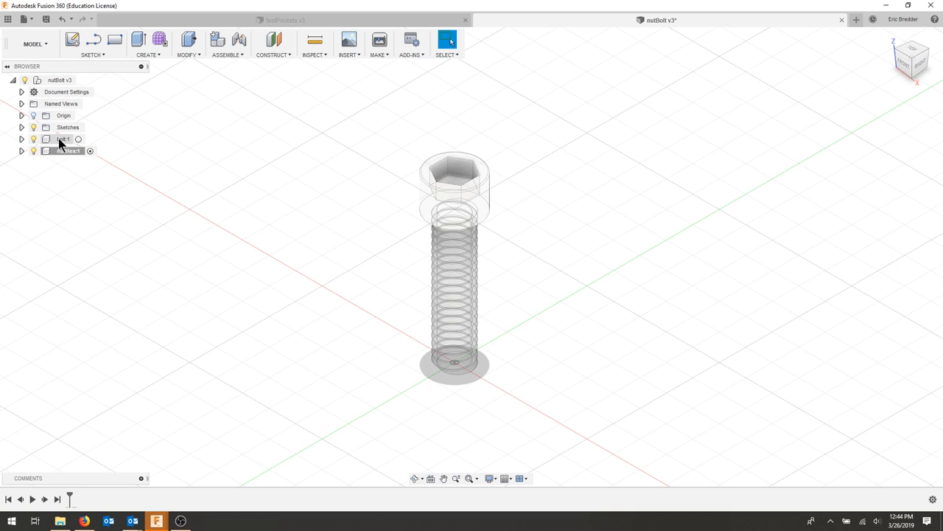
left_click(33, 139)
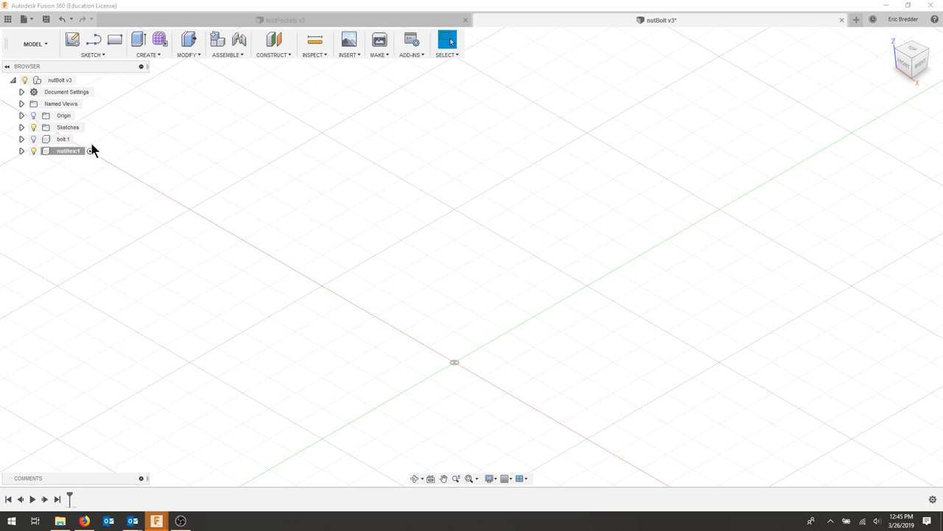
mouse_move(586, 399)
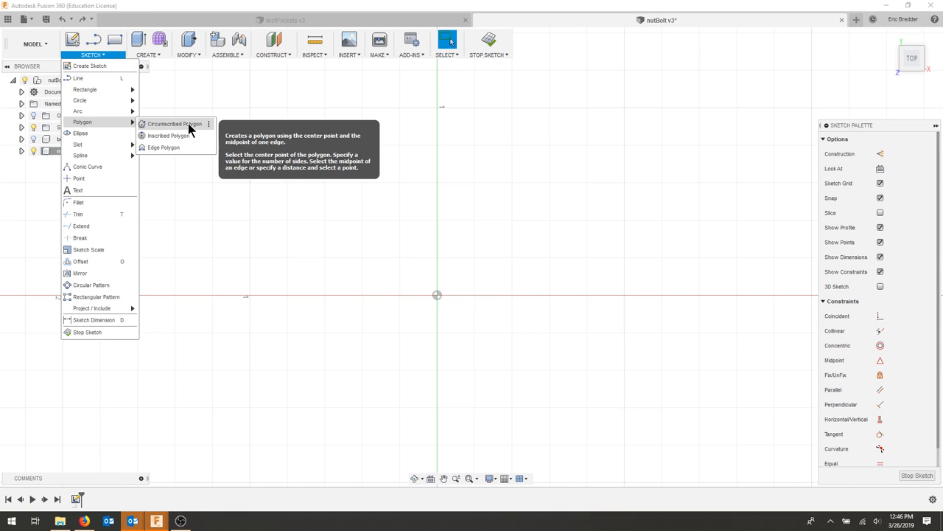
- Place the hexagon's centre point to begin the polygon sketch
left_click(175, 124)
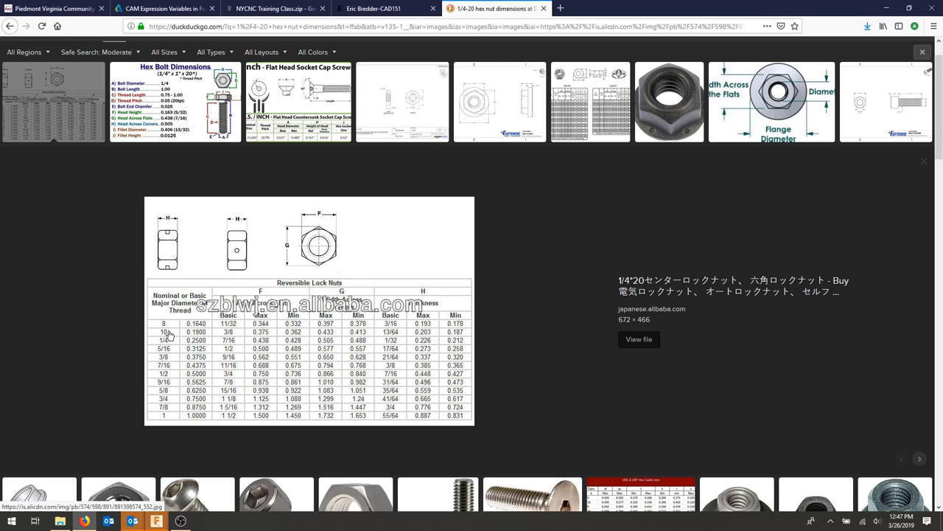
mouse_move(238, 344)
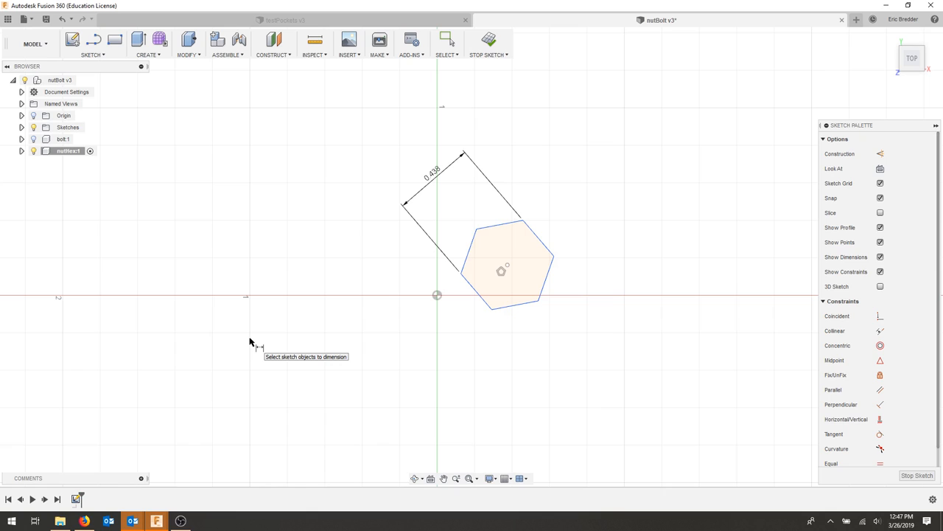
mouse_move(905, 430)
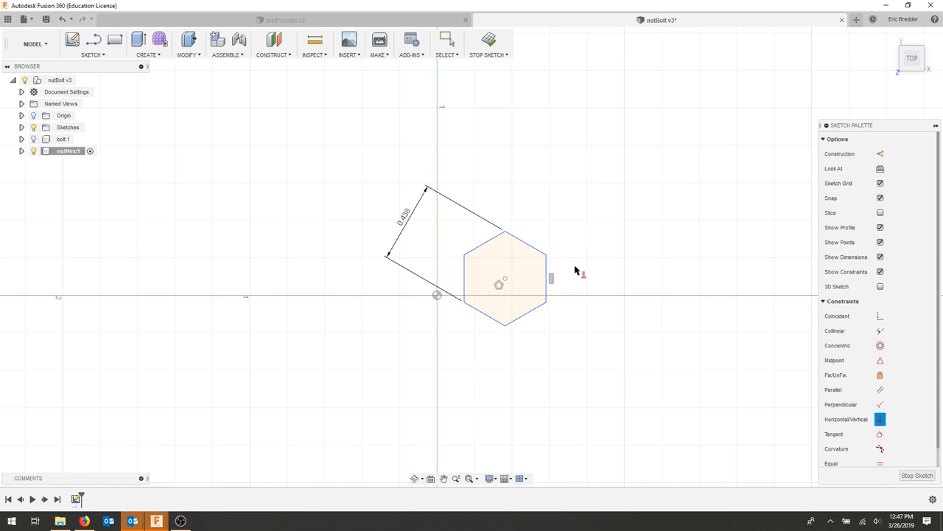
mouse_move(880, 315)
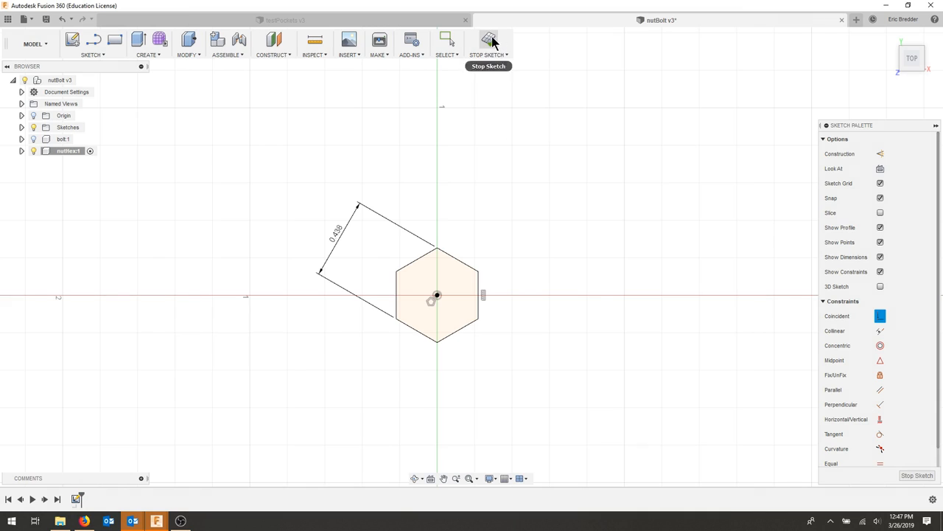
- Finish the sketch and extrude the hexagon profile 0.226 in into the nut body
left_click(488, 40)
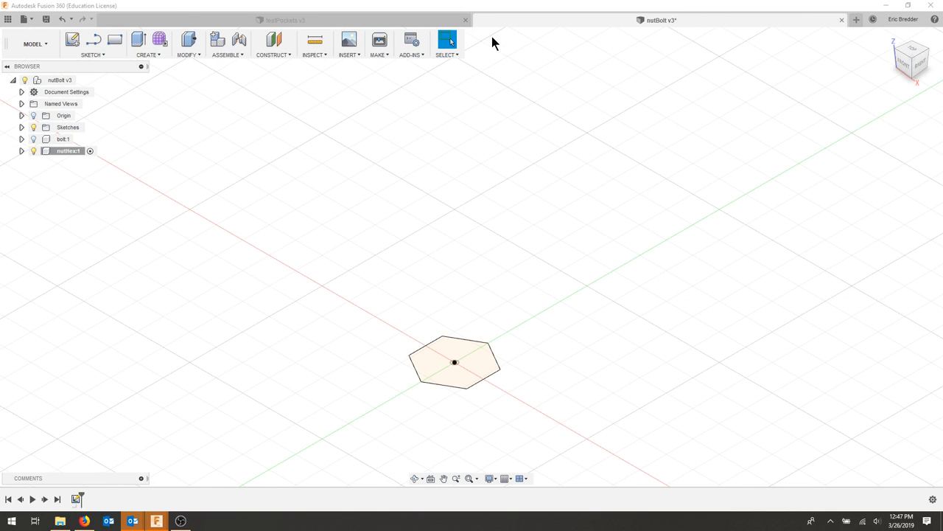
key("e")
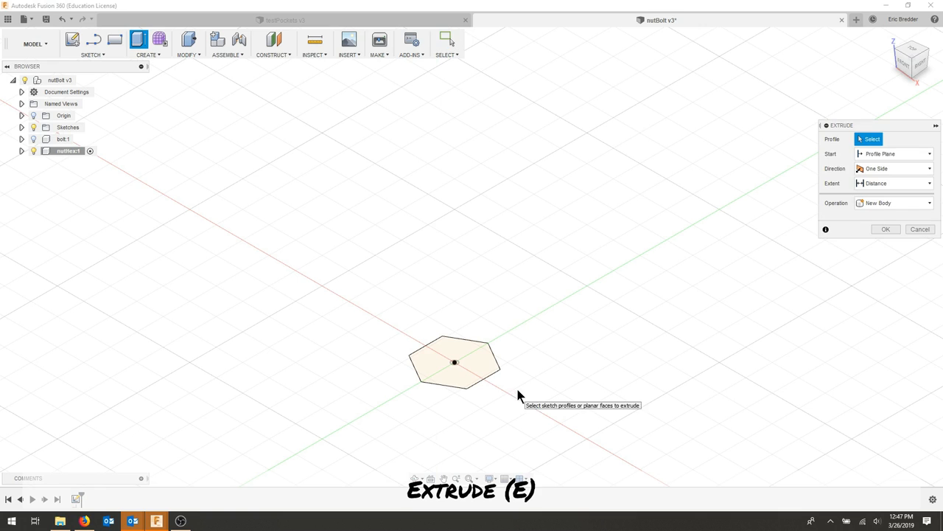
left_click(454, 361)
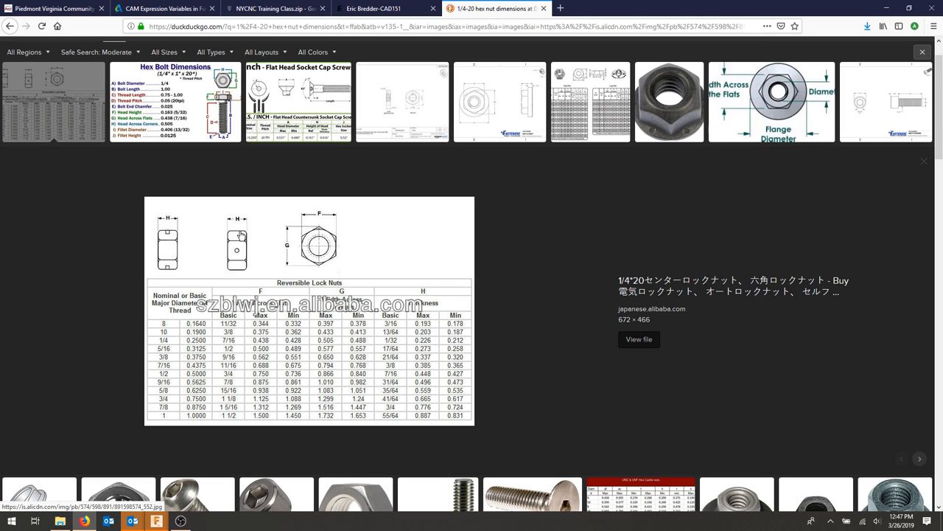
mouse_move(398, 315)
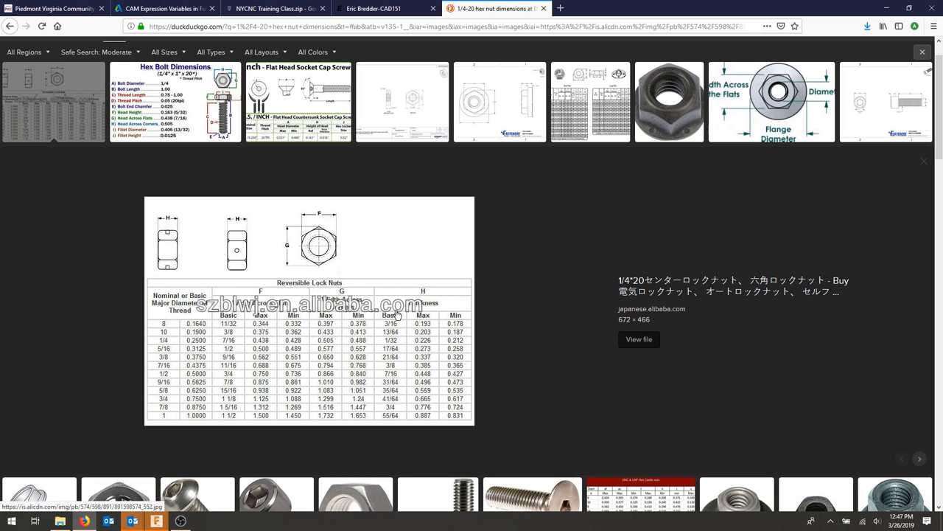
mouse_move(435, 350)
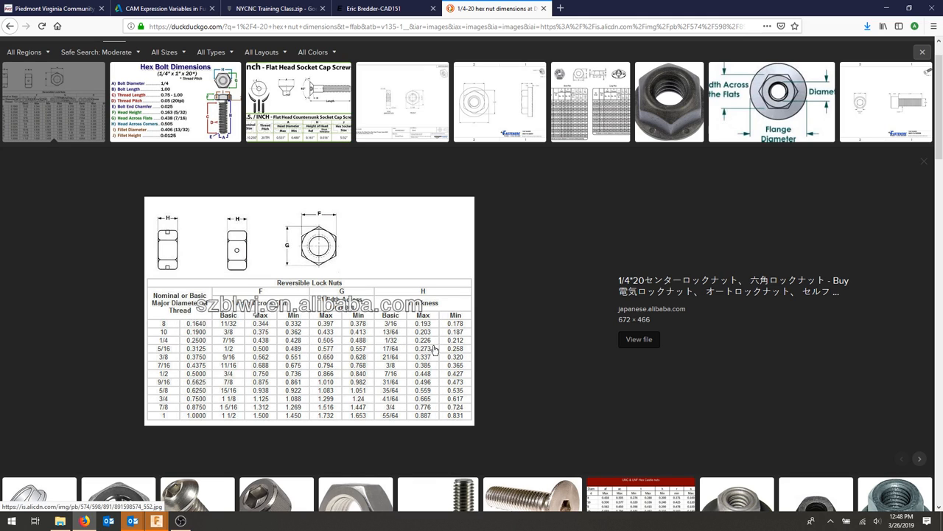
mouse_move(439, 363)
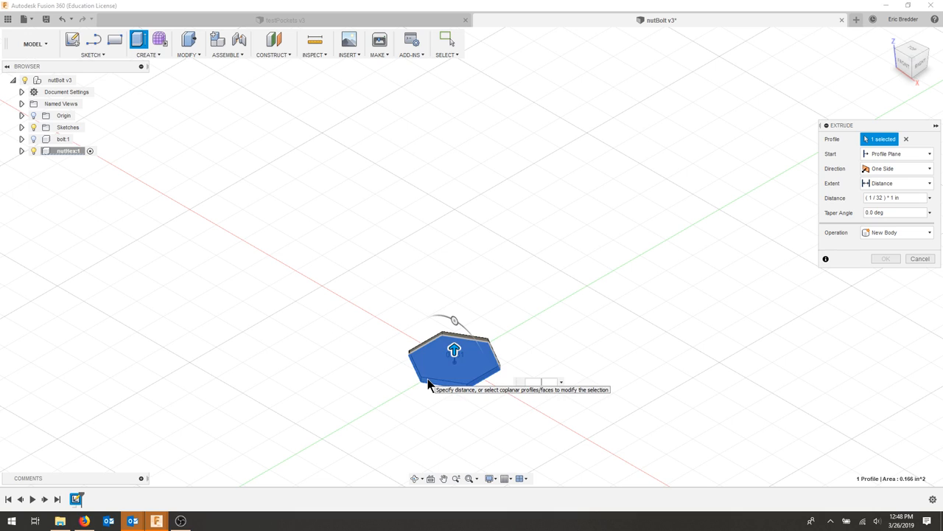
type(".226")
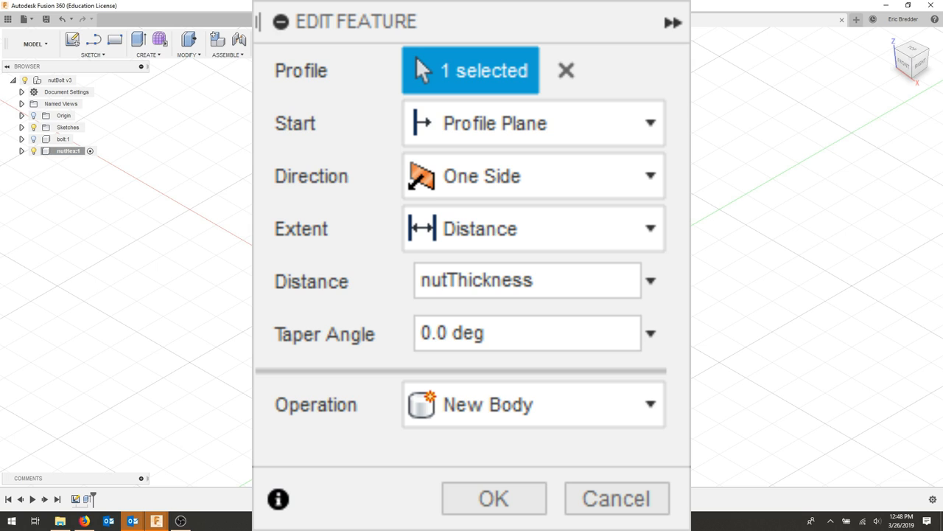
left_click(493, 498)
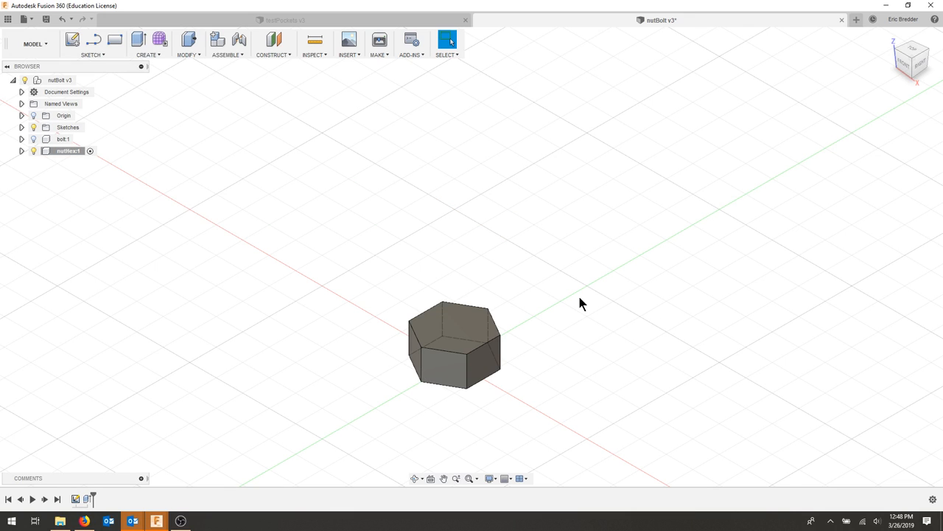
mouse_move(114, 104)
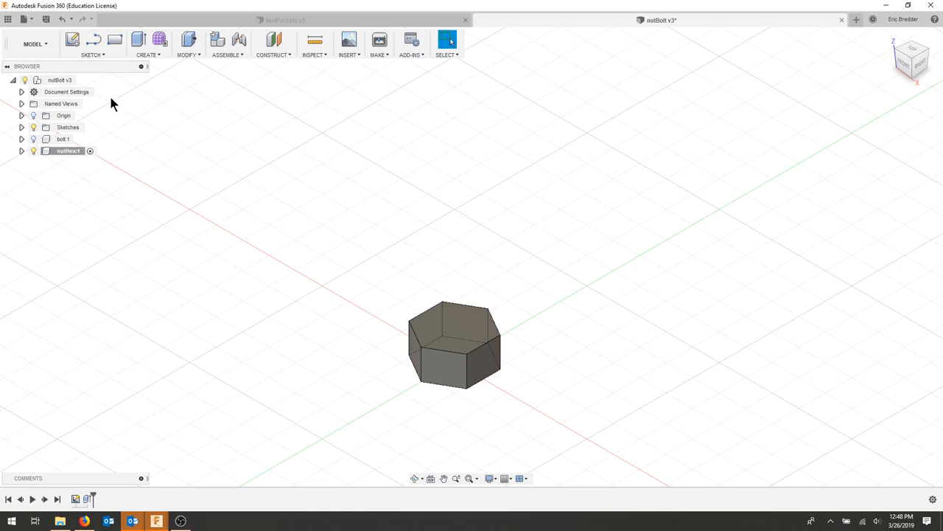
mouse_move(175, 65)
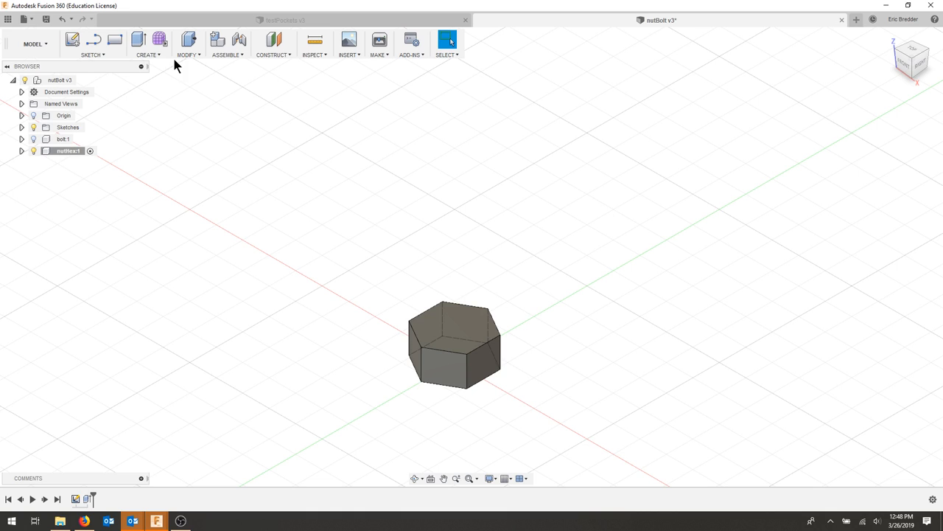
- Place a hole on the nut's top face and pick a reference edge to position it
left_click(148, 55)
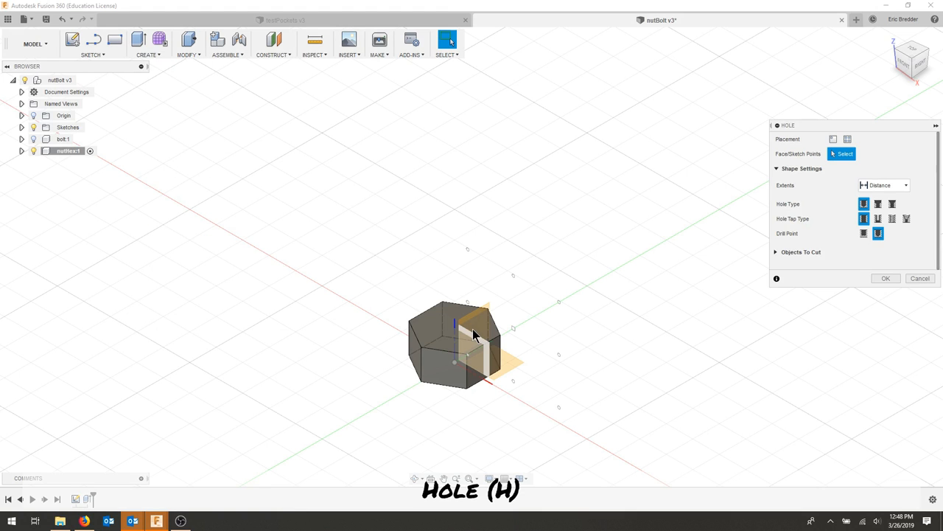
left_click(457, 324)
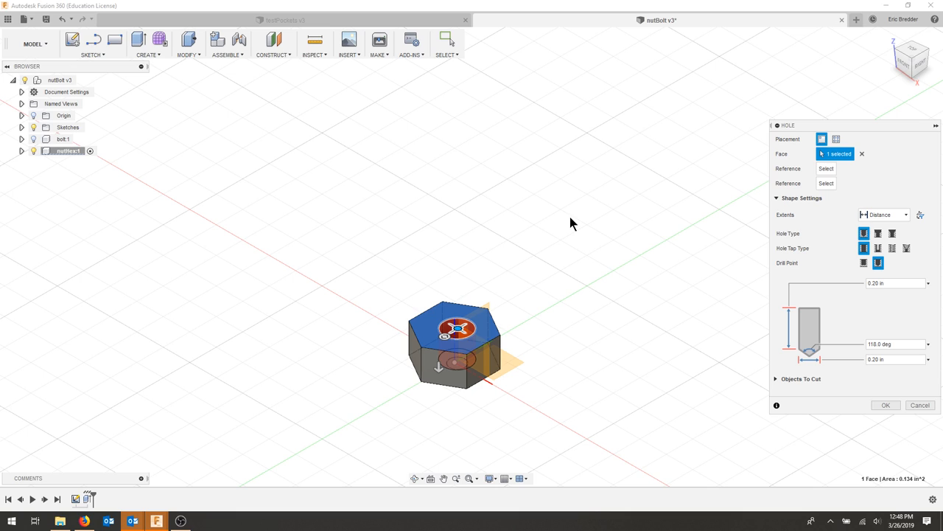
left_click(920, 405)
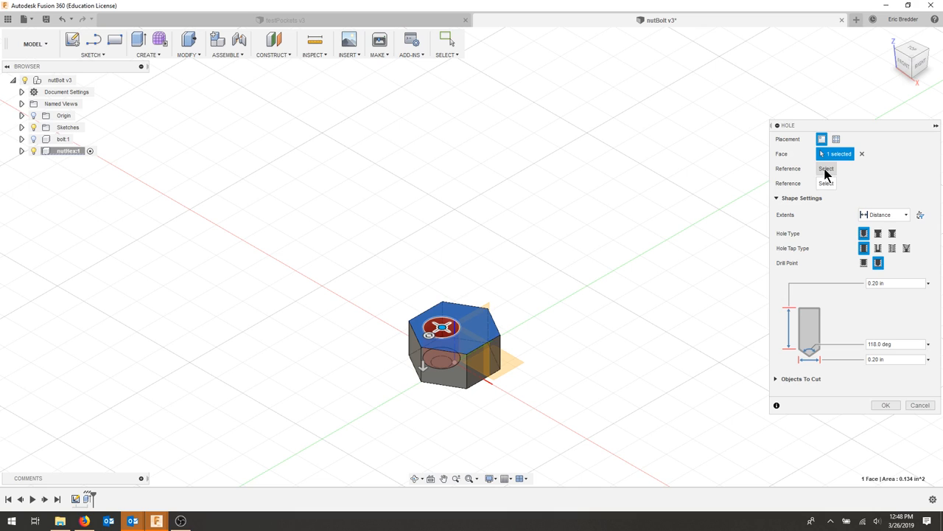
mouse_move(496, 328)
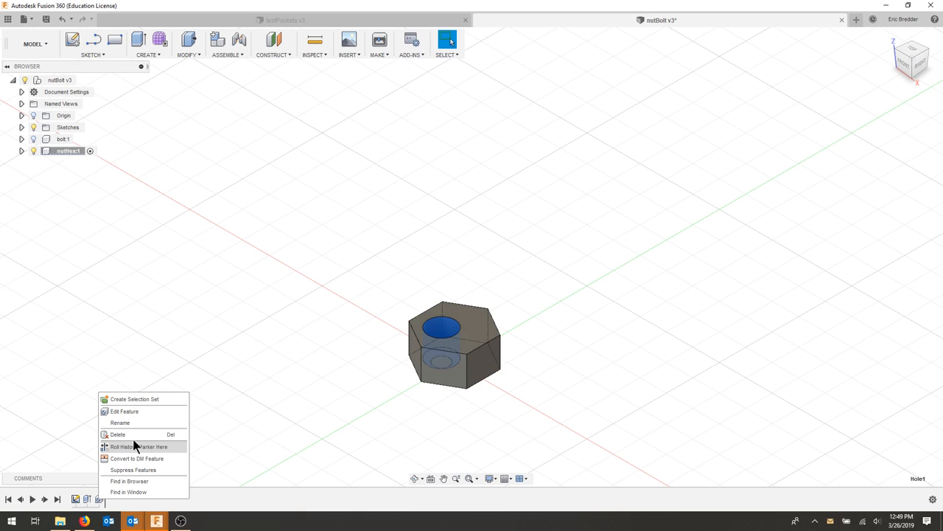
mouse_move(146, 411)
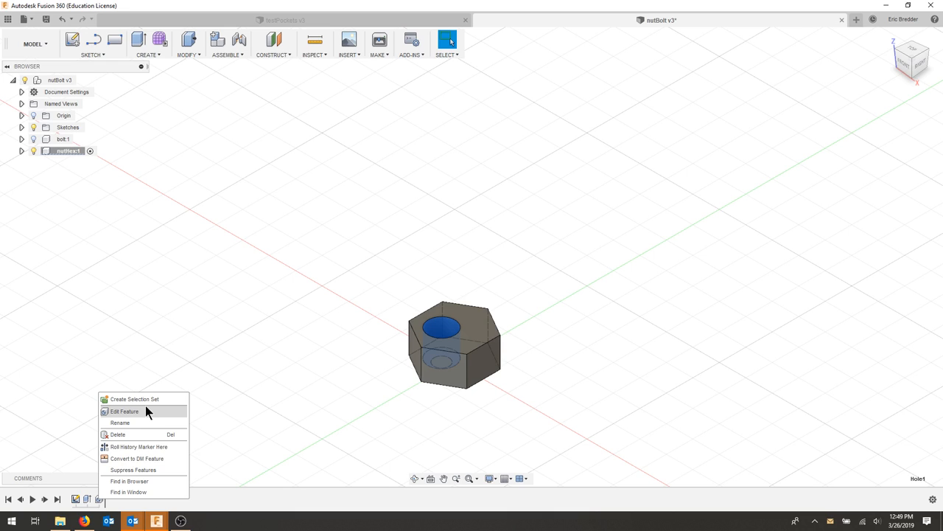
- Edit Hole1 to a 0.25 in diameter running all the way through
left_click(124, 410)
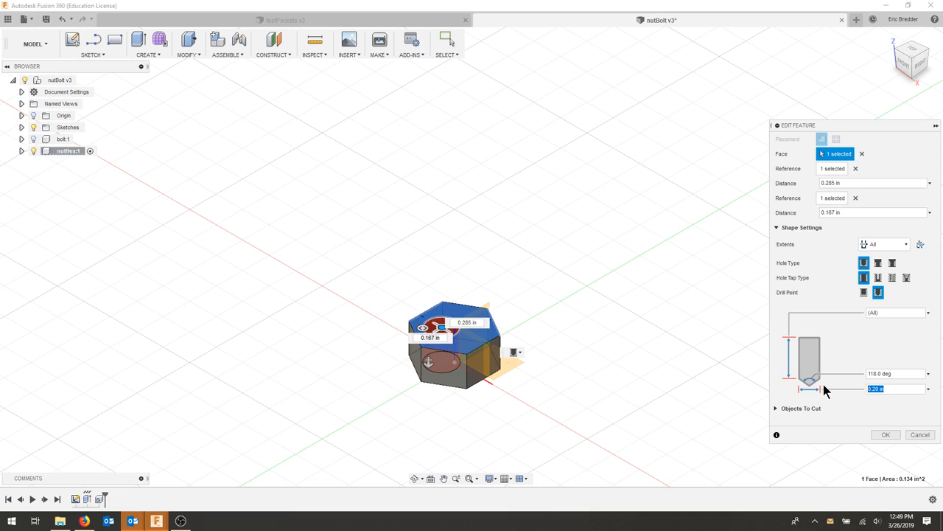
type(".25")
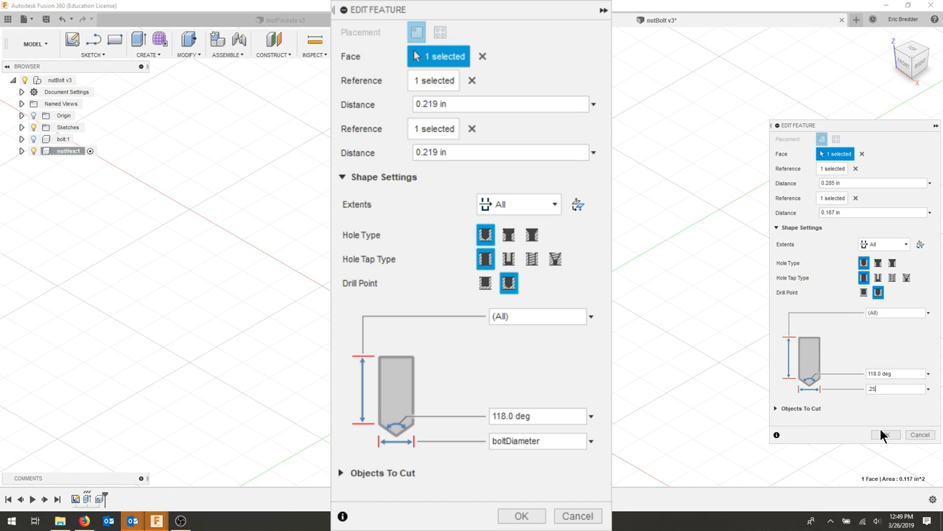
left_click(885, 434)
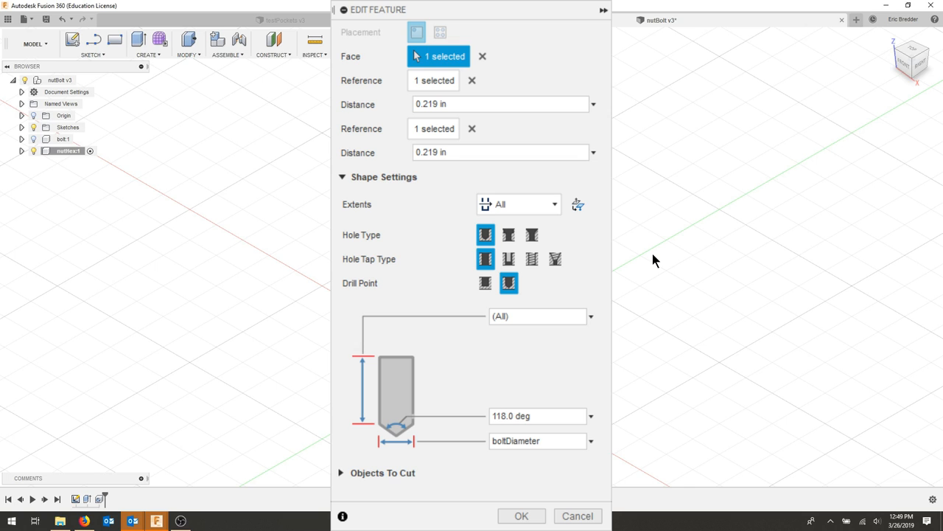
left_click(521, 515)
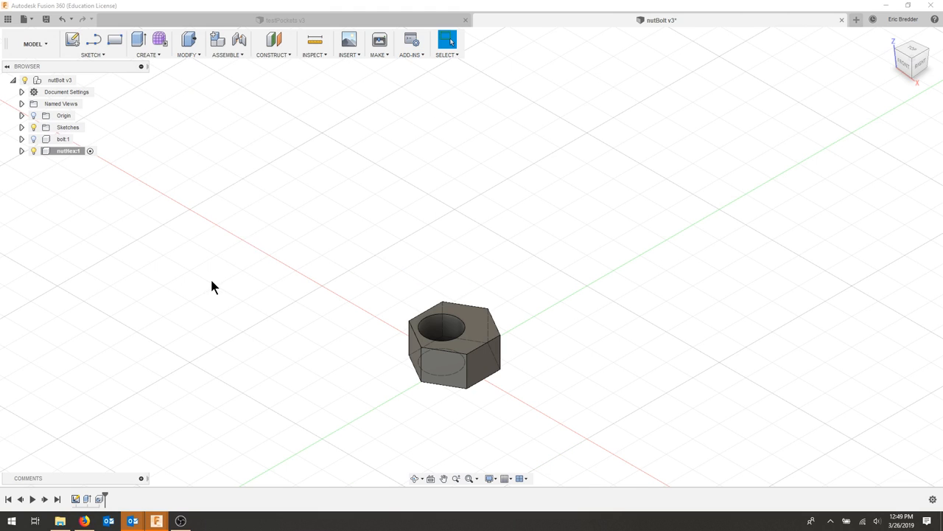
- Open Change Parameters and expand nutHex's Hole1 and Extrude1 parameters
left_click(447, 38)
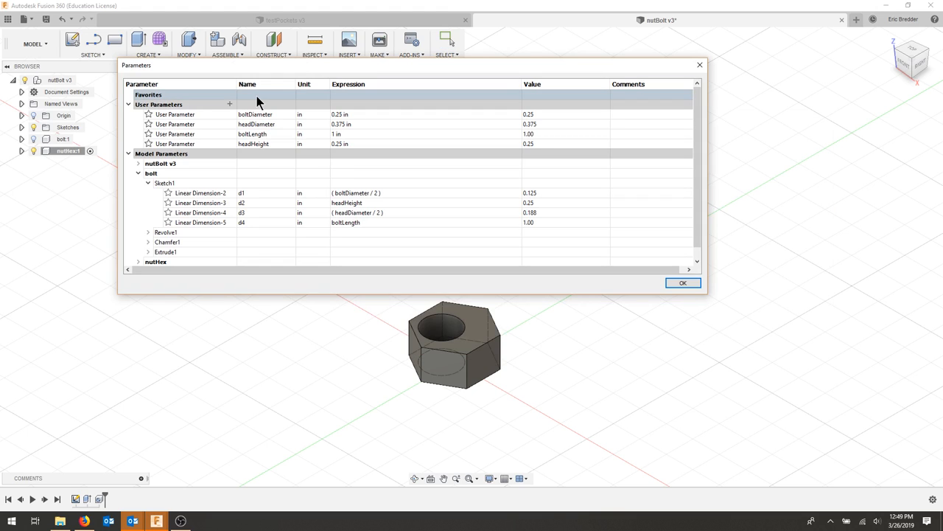
left_click(138, 172)
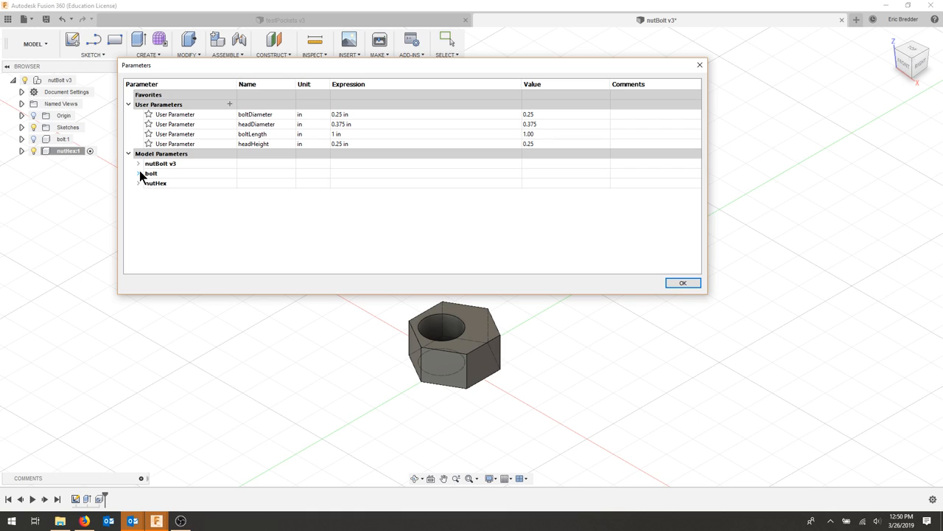
left_click(138, 183)
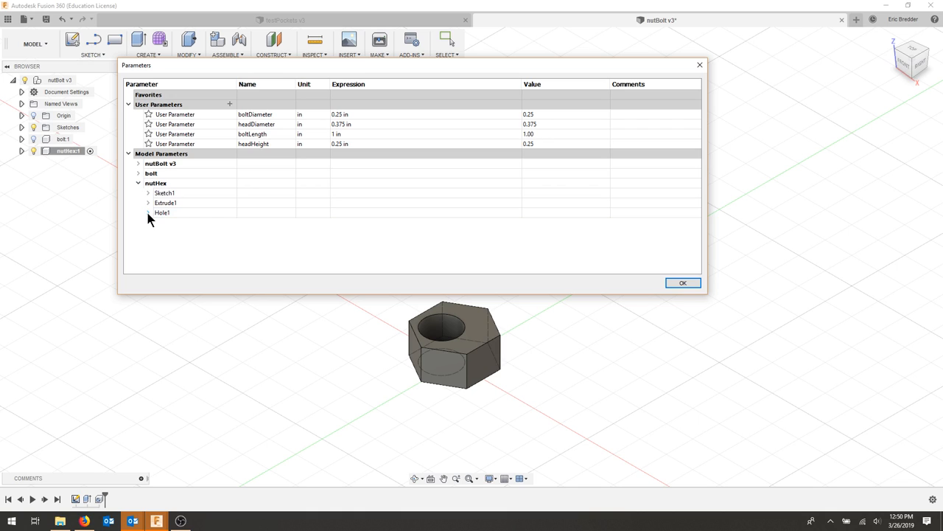
left_click(148, 212)
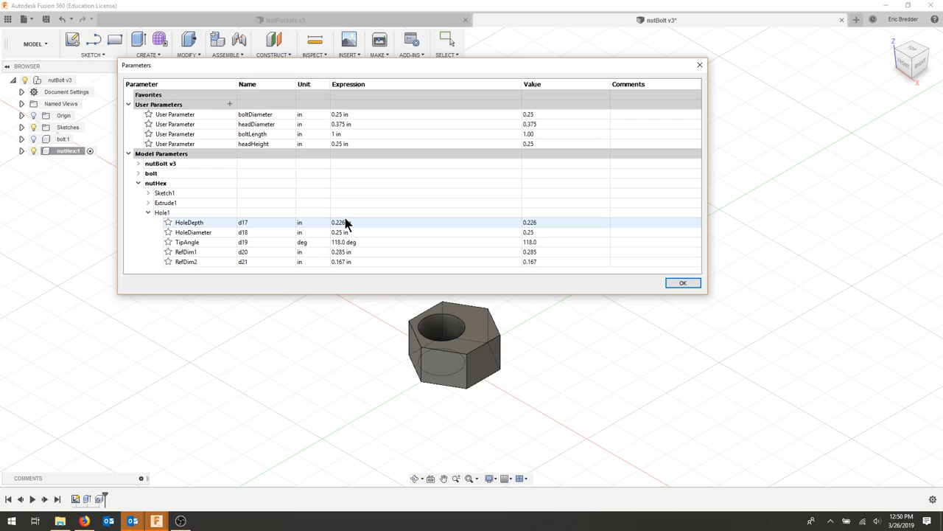
left_click(148, 203)
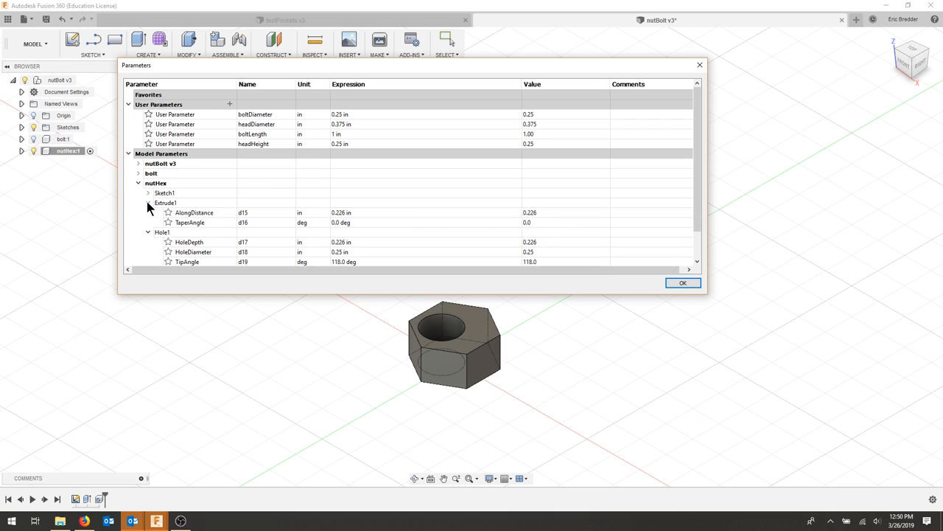
left_click(161, 231)
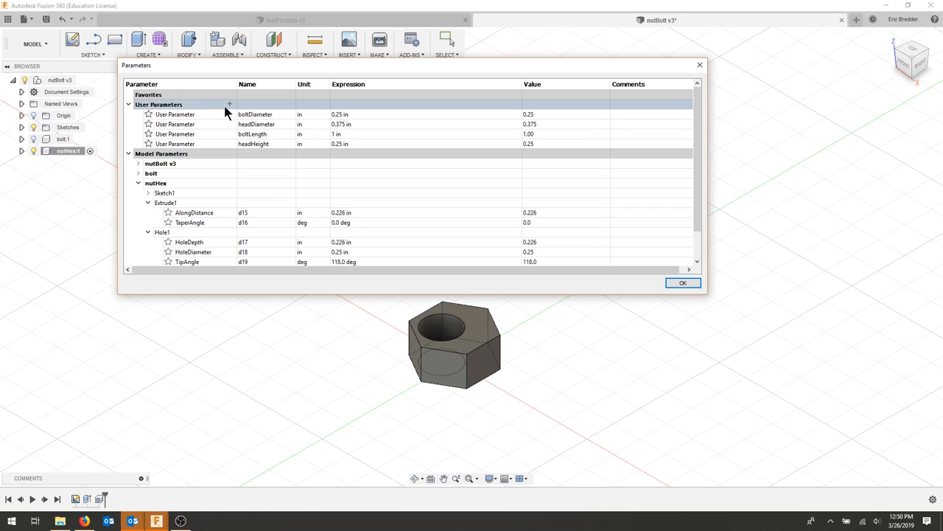
- Add user parameter nutThickness with expression .225 in
left_click(229, 104)
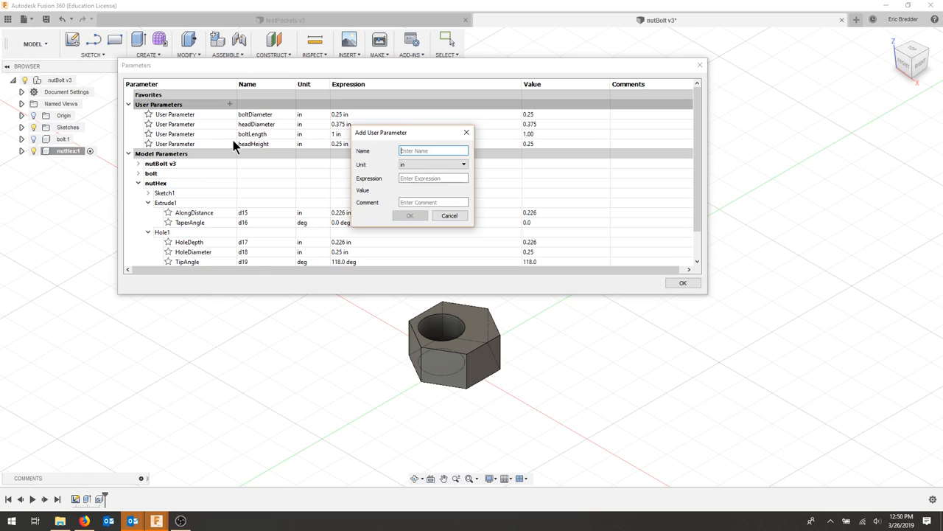
type("nutThickness")
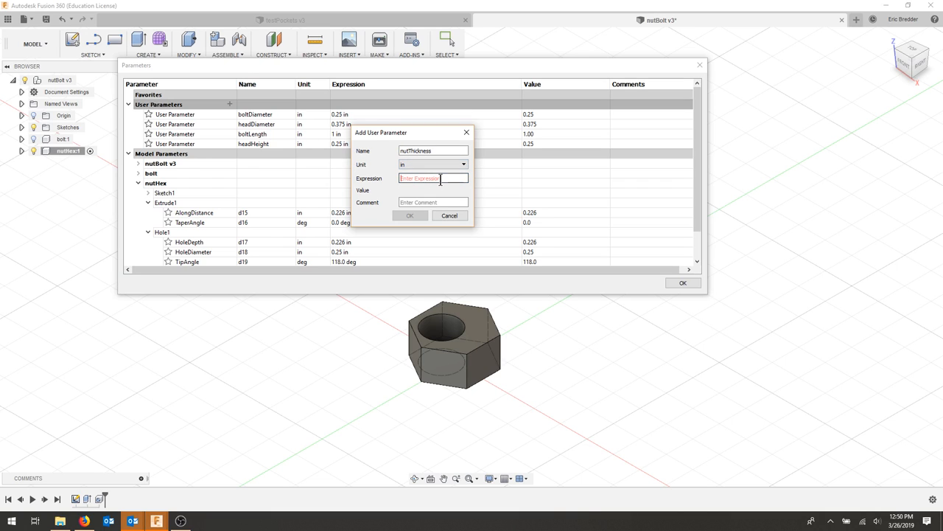
type(".225")
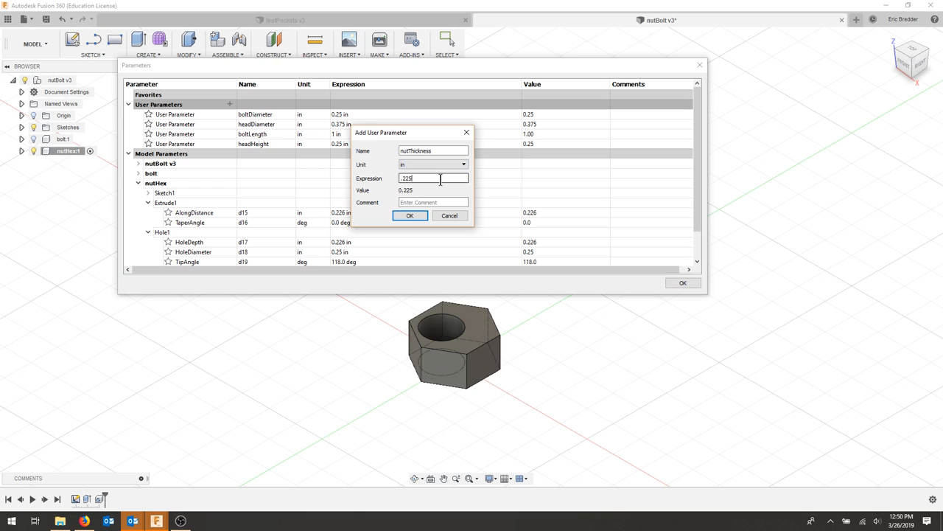
left_click(409, 216)
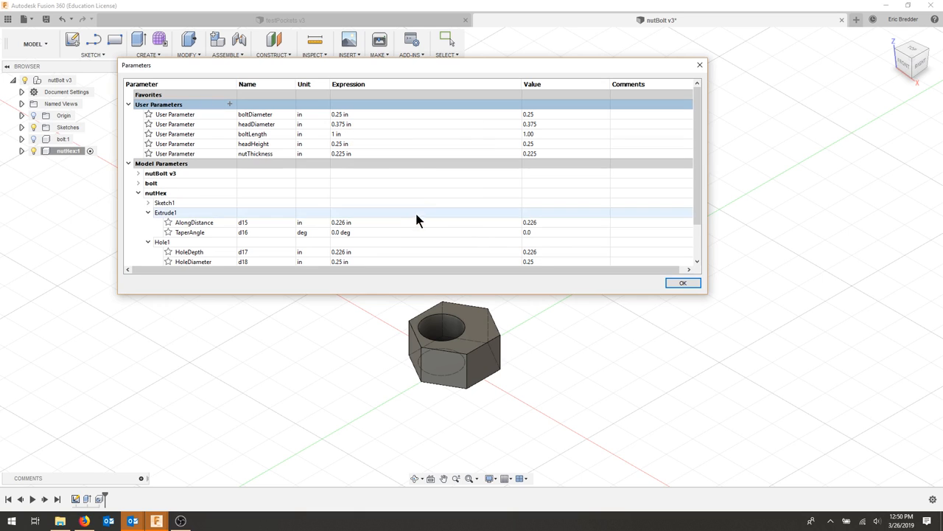
mouse_move(199, 218)
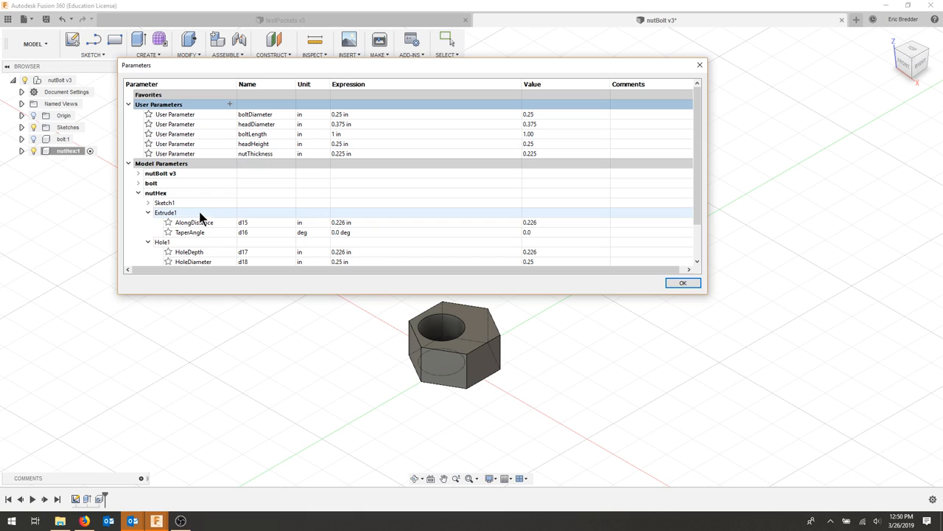
- Drive the extrusion distance with nutThickness and the hole diameter with boltDiameter
left_click(341, 222)
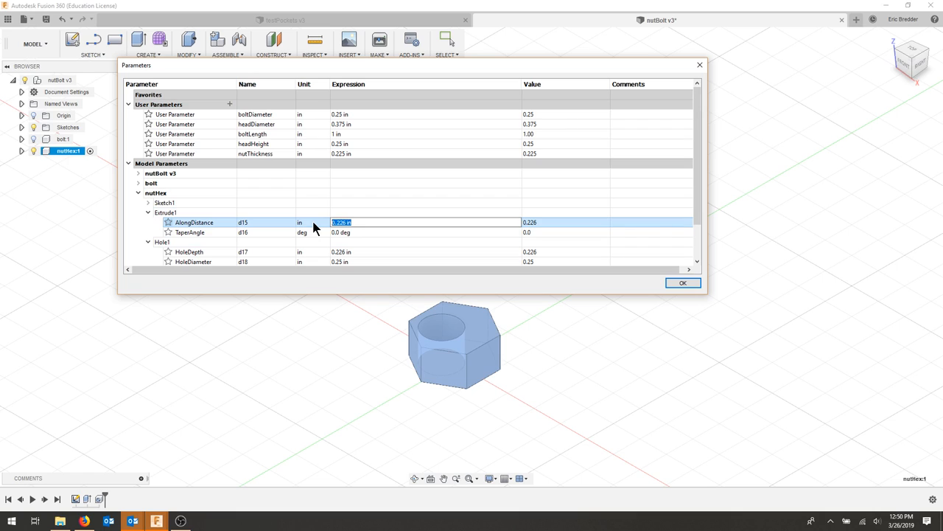
type("nutThickness")
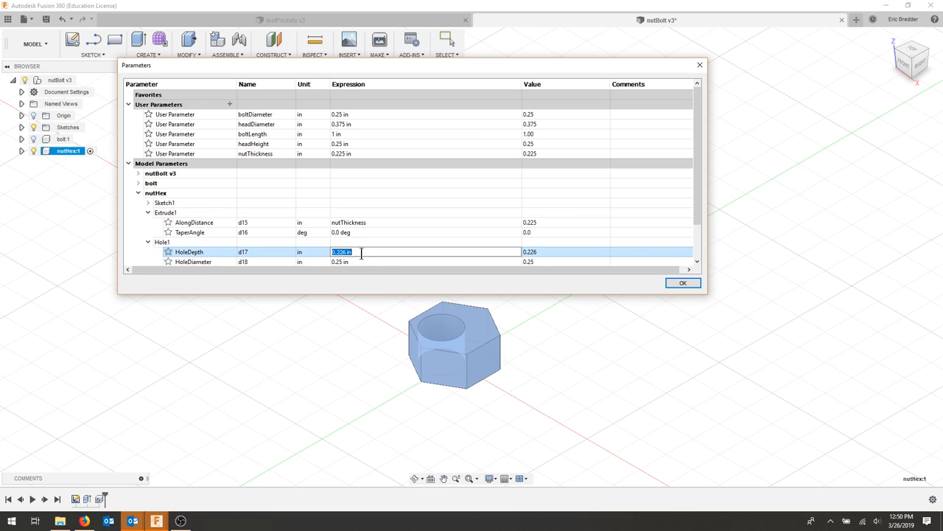
type("nutThickness")
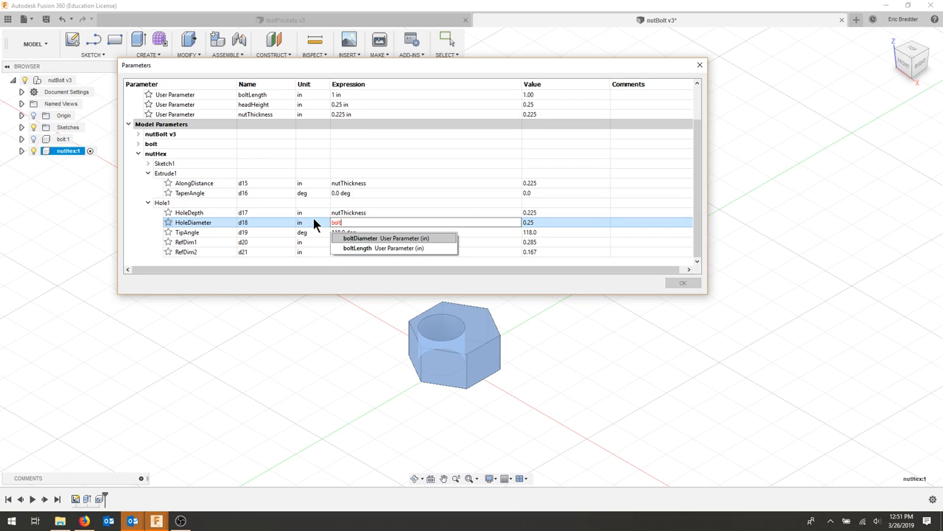
left_click(359, 237)
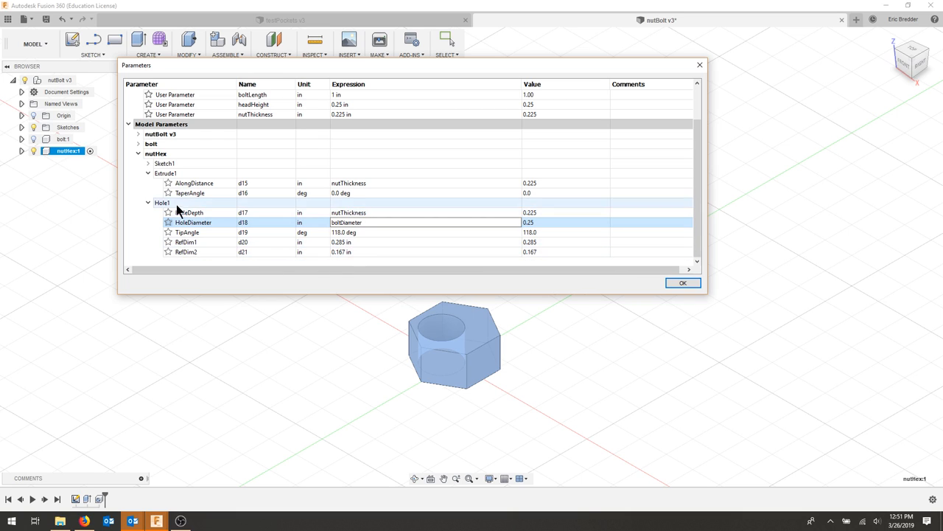
- Set the nut sketch's RefDim2 expression to d14/2
left_click(147, 162)
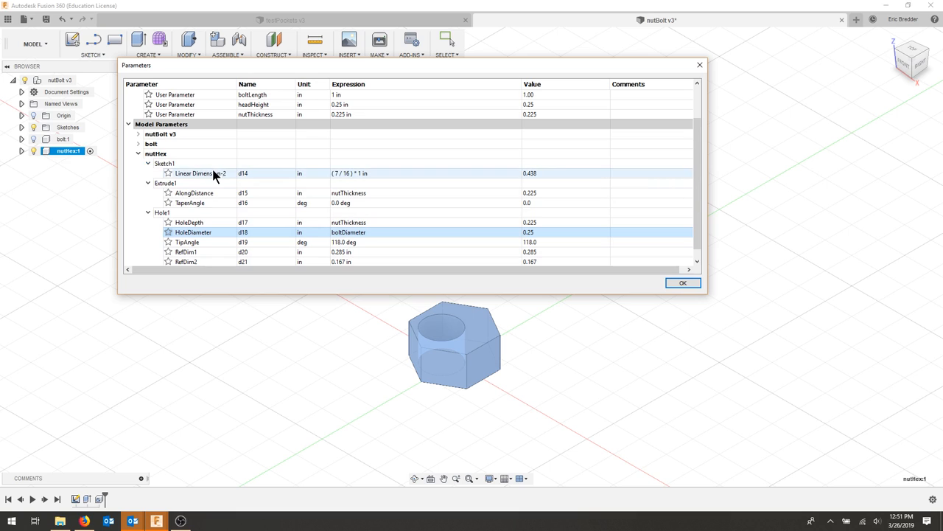
mouse_move(251, 175)
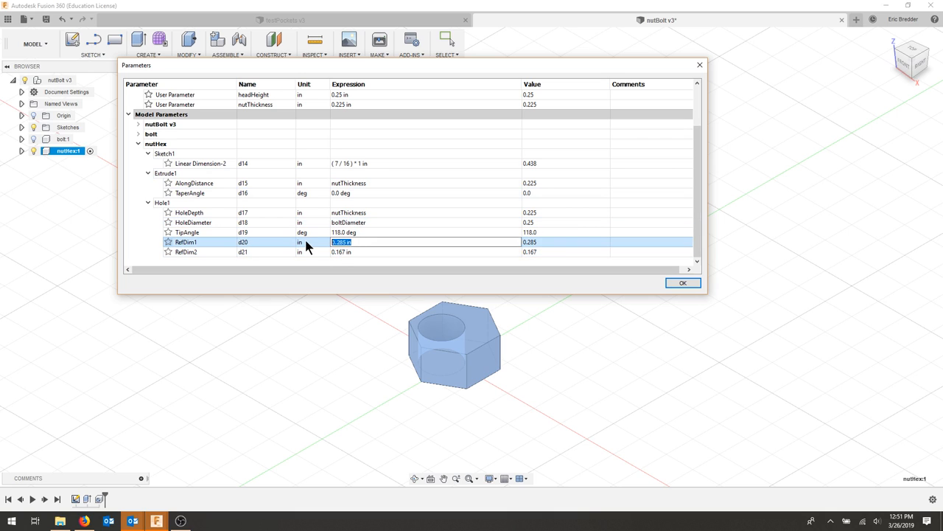
type("d14 / 2")
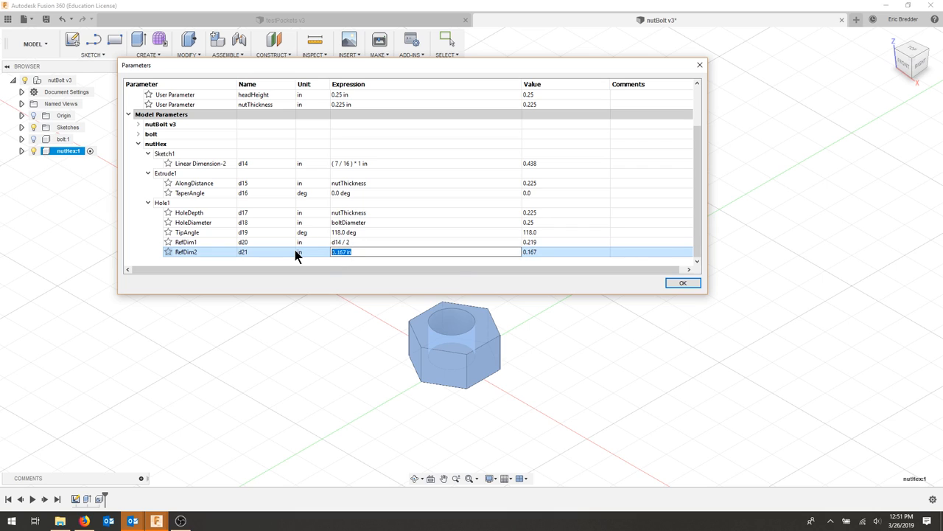
type("d14/")
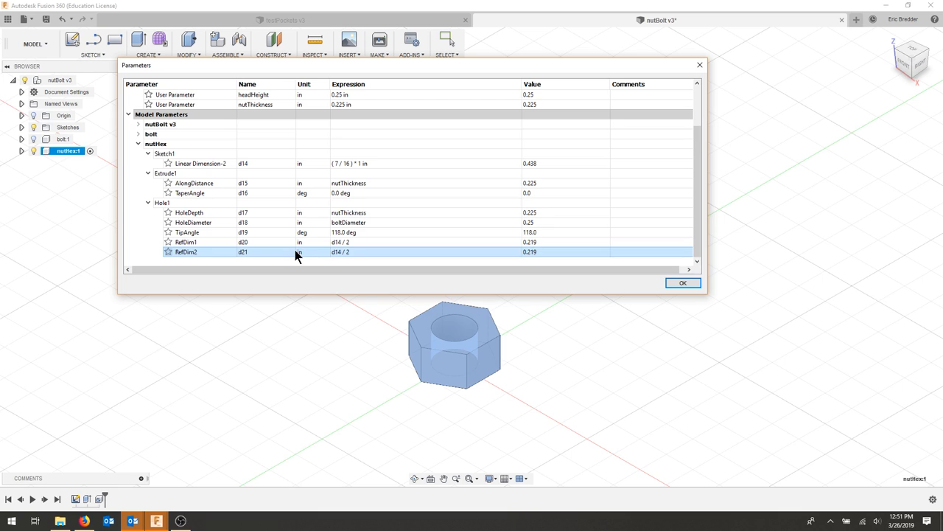
left_click(200, 163)
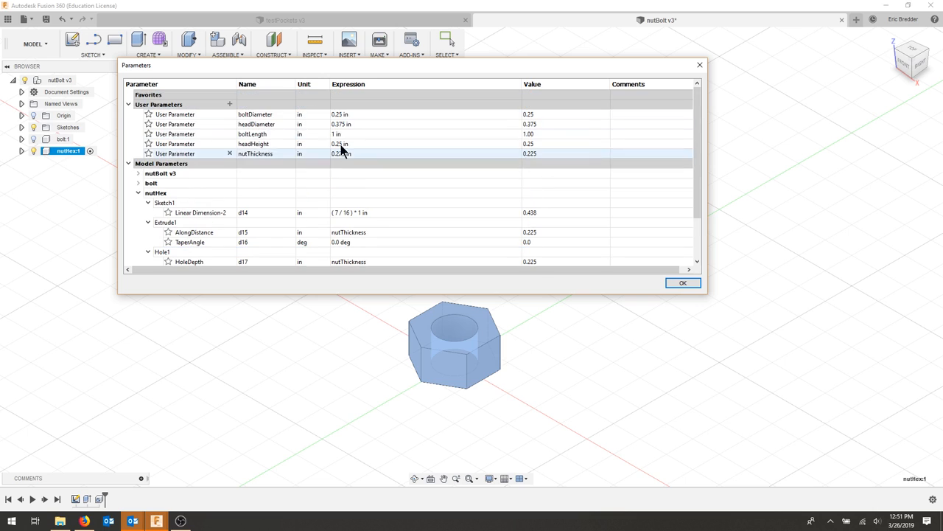
- Scroll the parameter list to the bolt and expand its Chamfer1 parameters
scroll("down", 3)
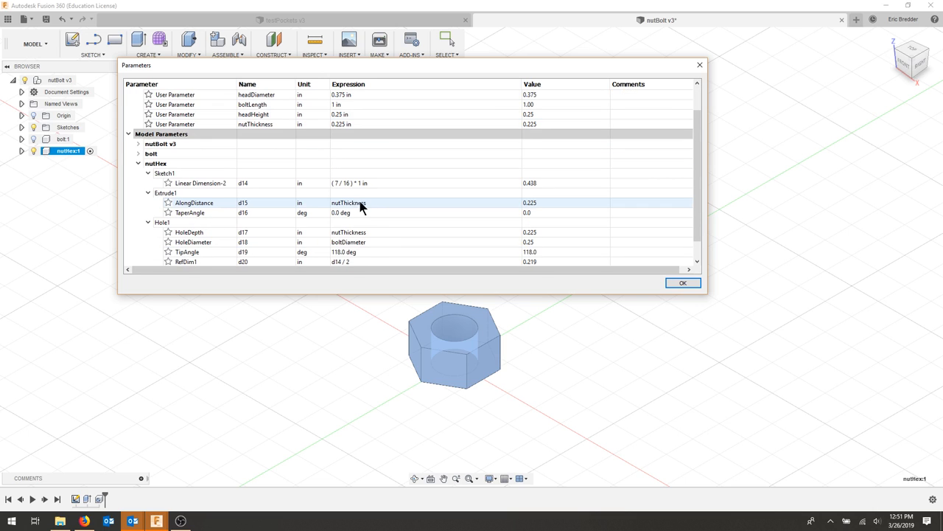
mouse_move(420, 207)
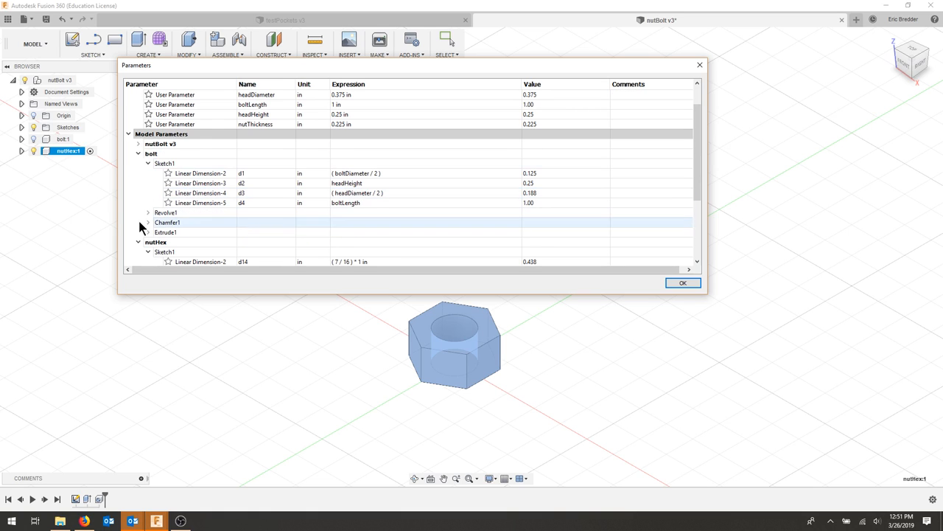
left_click(147, 222)
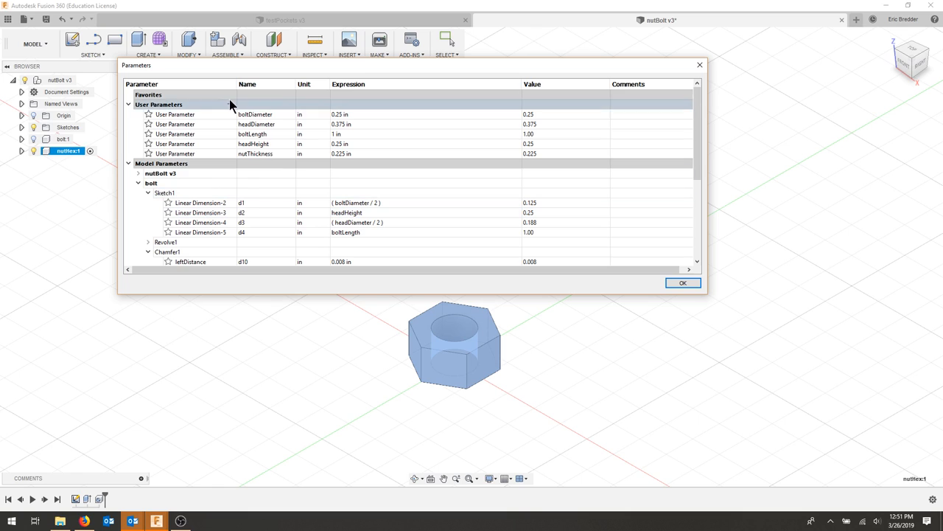
- Add user parameter chamfer = .008 in and use it as the bolt chamfer's leftDistance
left_click(229, 103)
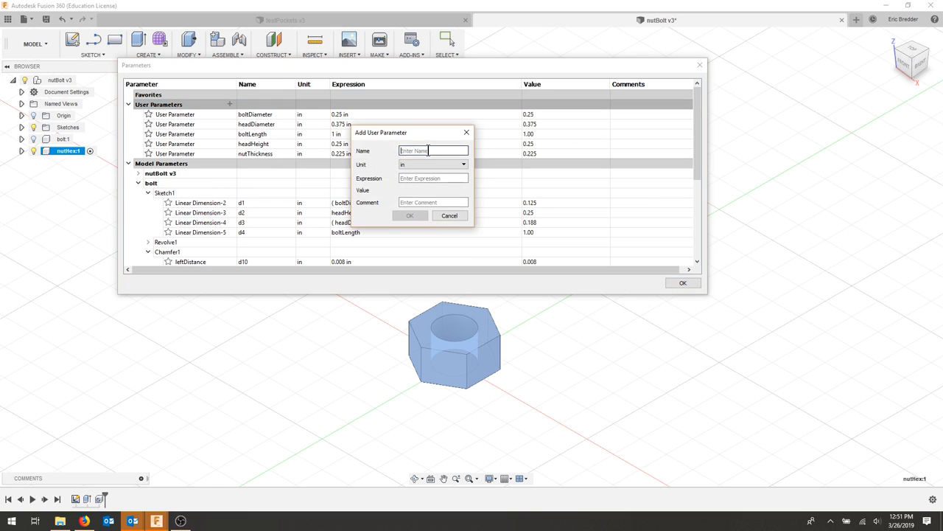
type("chamfer")
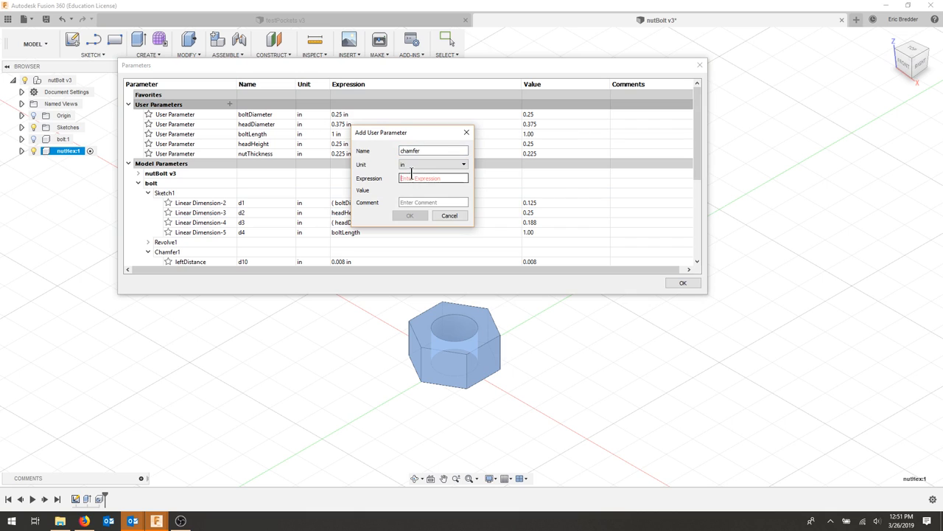
type(".008")
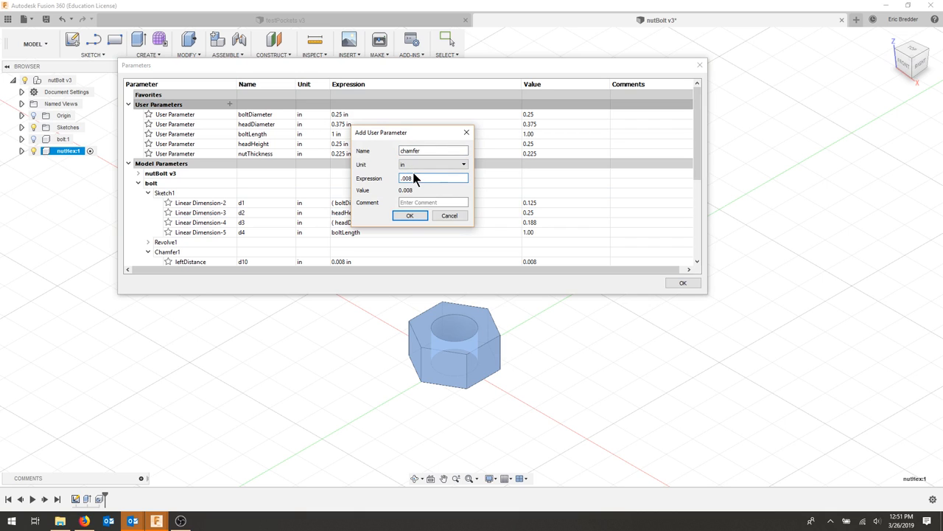
left_click(410, 215)
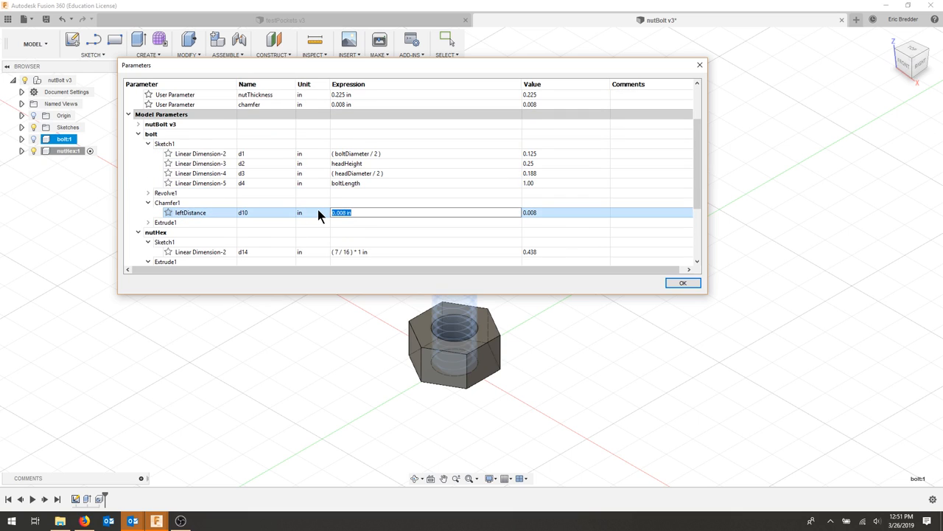
type("chamfer")
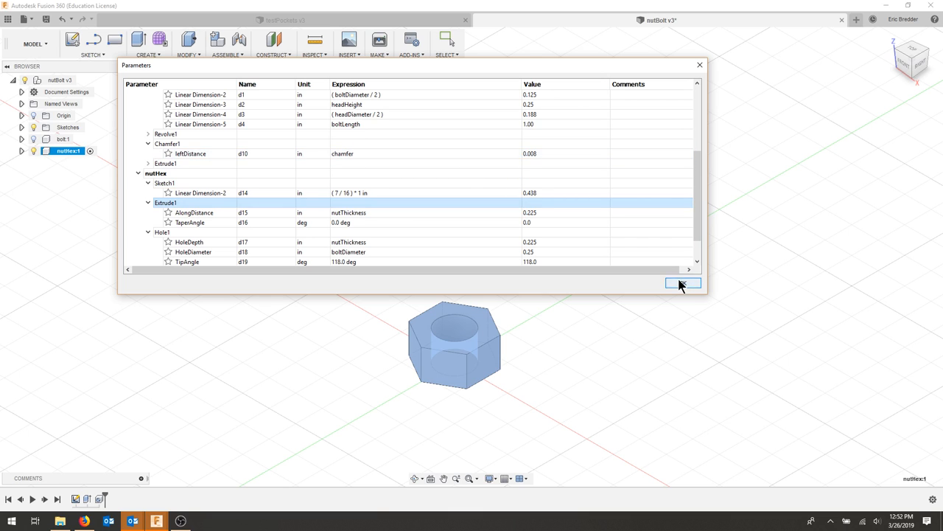
left_click(681, 283)
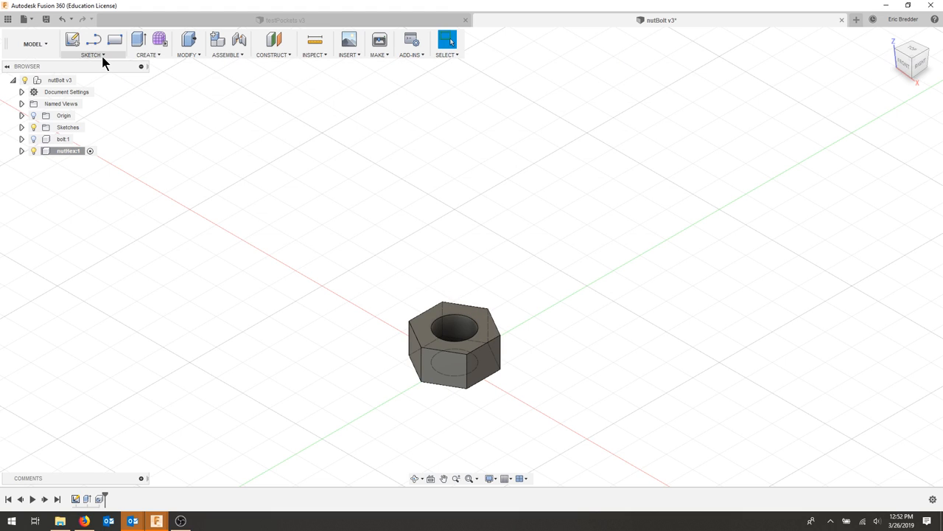
- Start a chamfer and select the nut's outer top and bottom edges
left_click(187, 43)
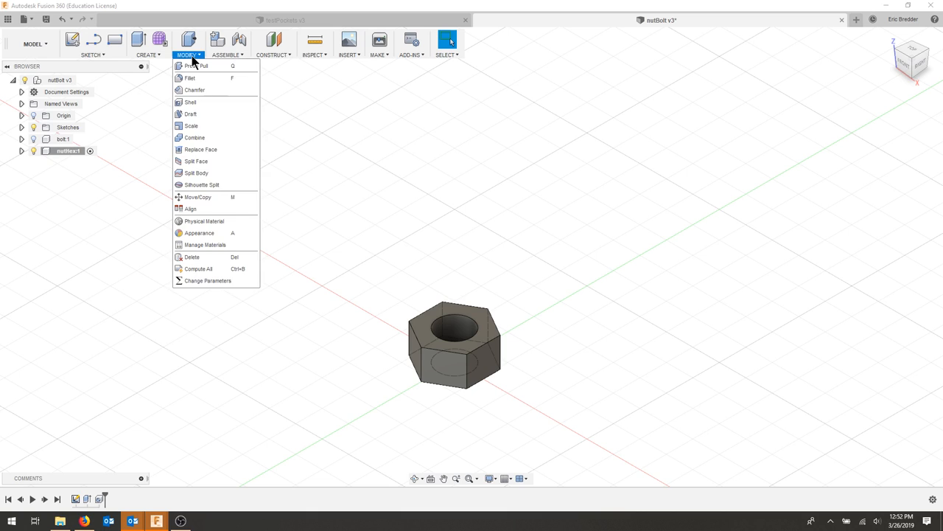
left_click(195, 89)
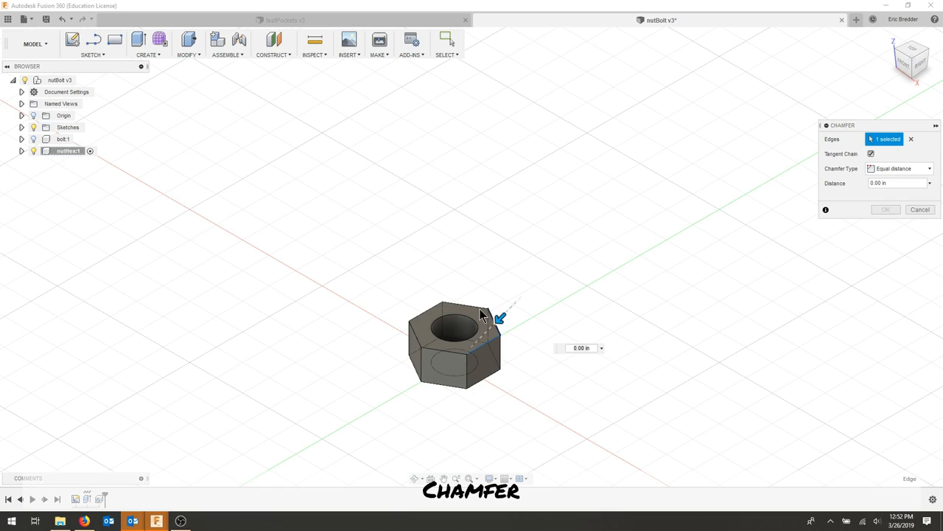
left_click(424, 339)
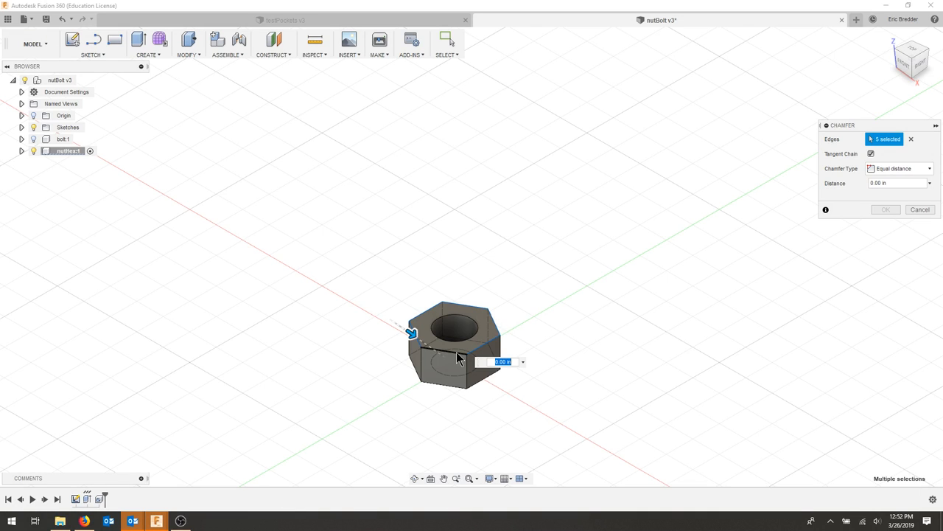
left_click(487, 372)
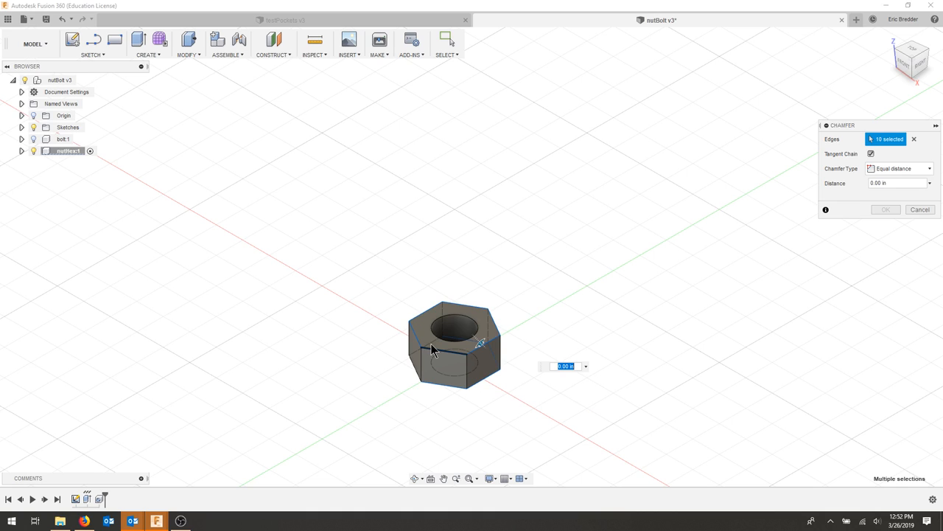
left_click(412, 369)
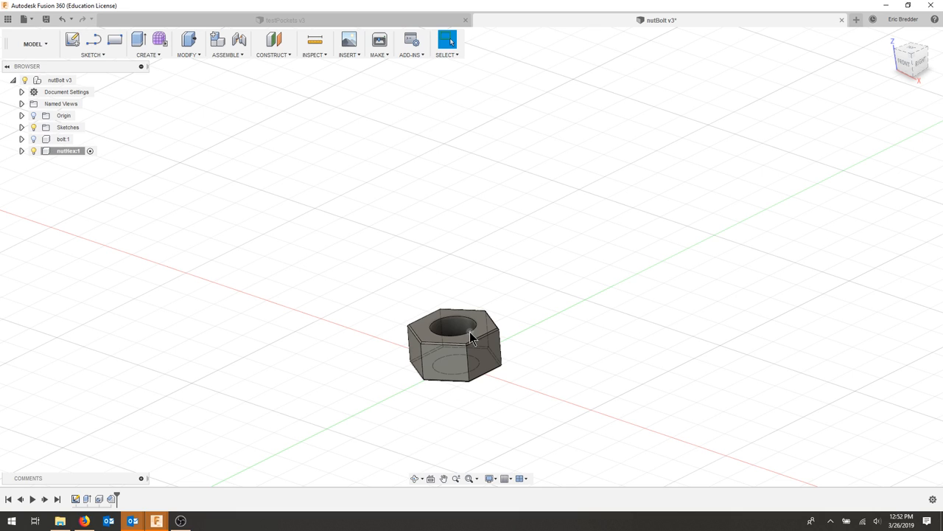
mouse_move(192, 486)
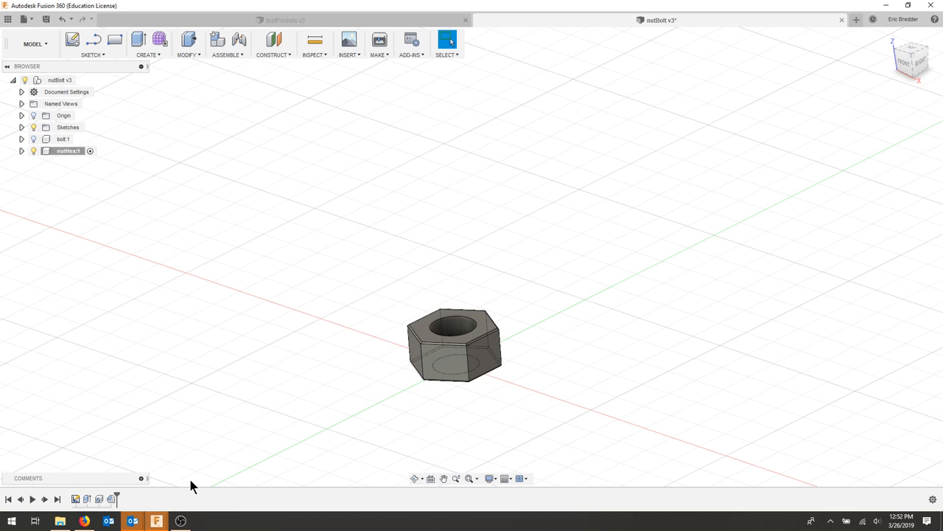
- Switch to the Firefox window showing the reversible lock nut dimensions table
left_click(493, 8)
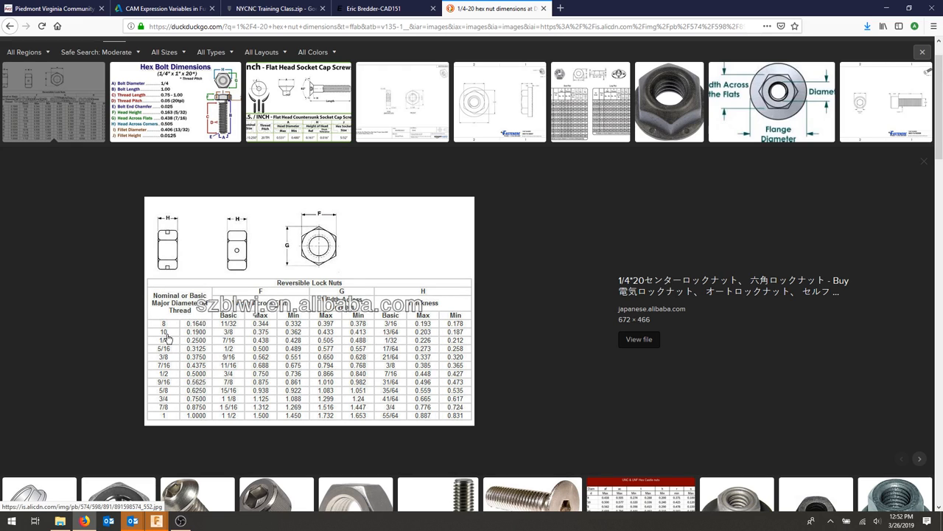
mouse_move(176, 361)
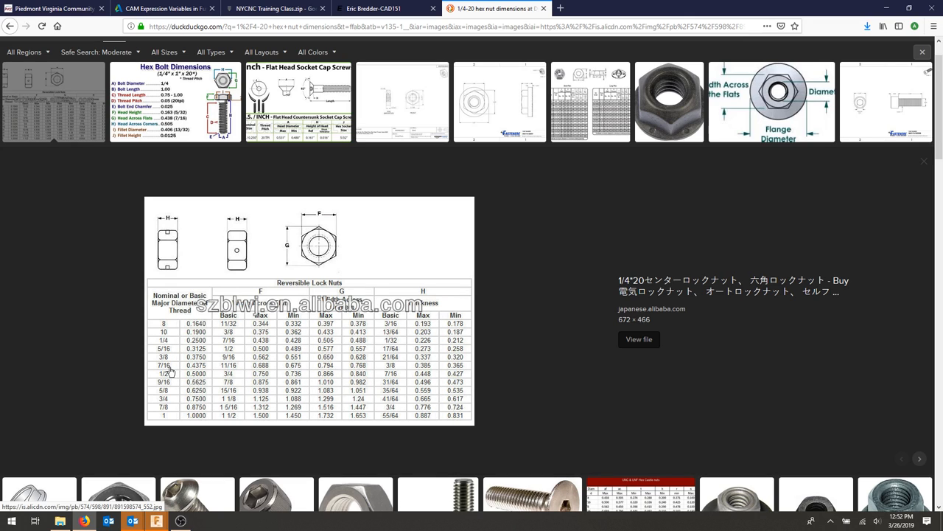
mouse_move(229, 343)
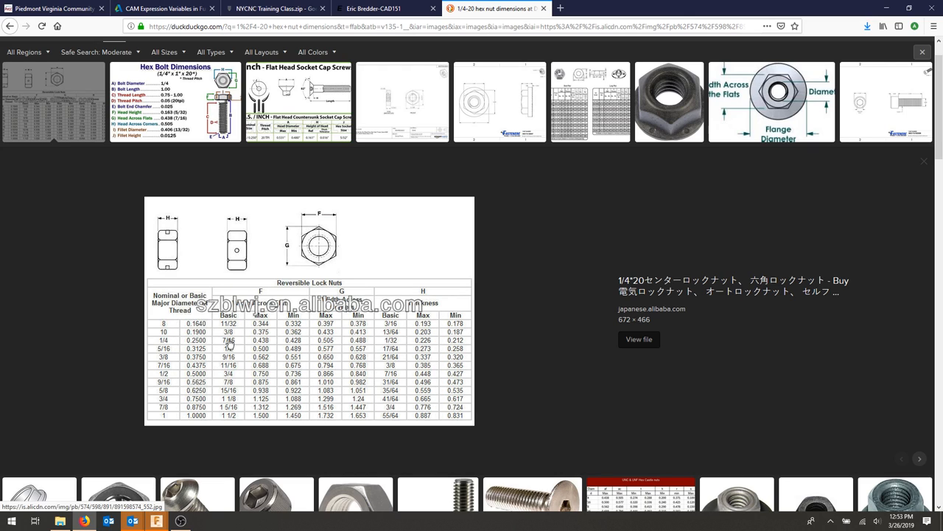
mouse_move(232, 345)
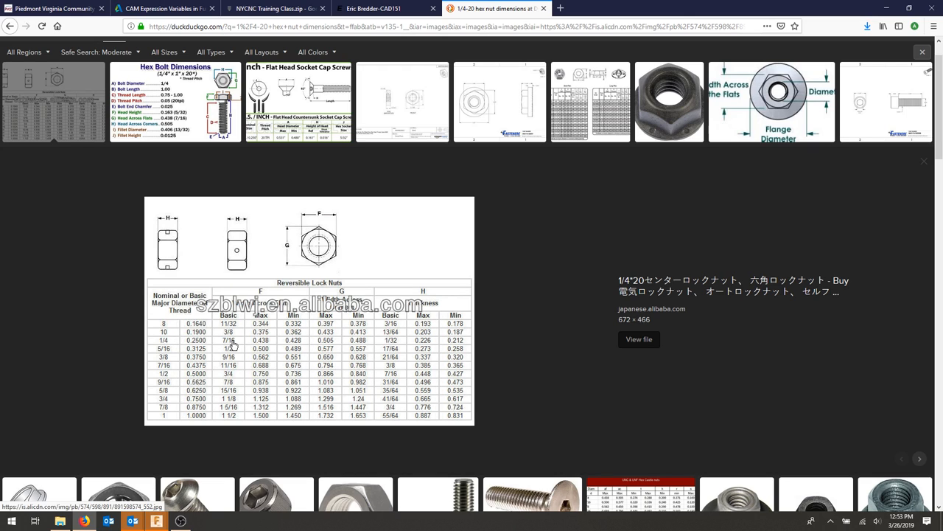
mouse_move(180, 352)
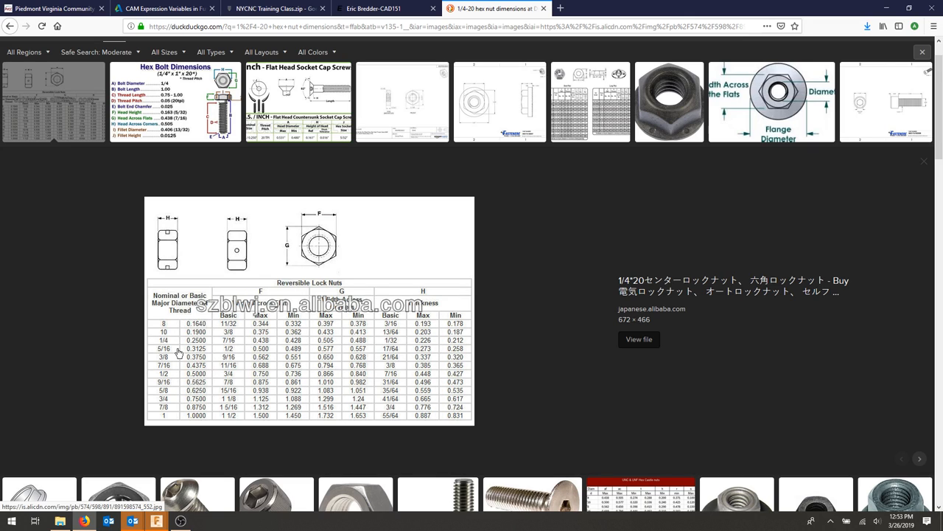
mouse_move(177, 353)
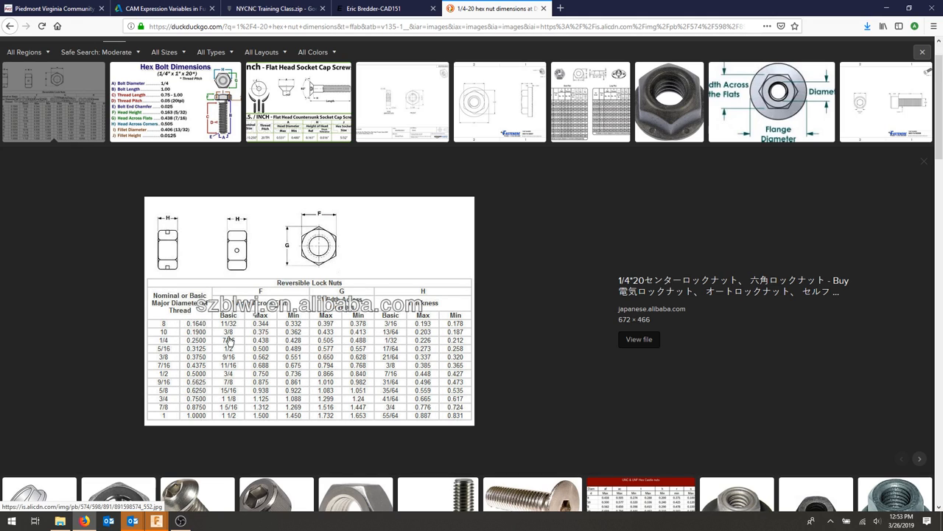
mouse_move(223, 362)
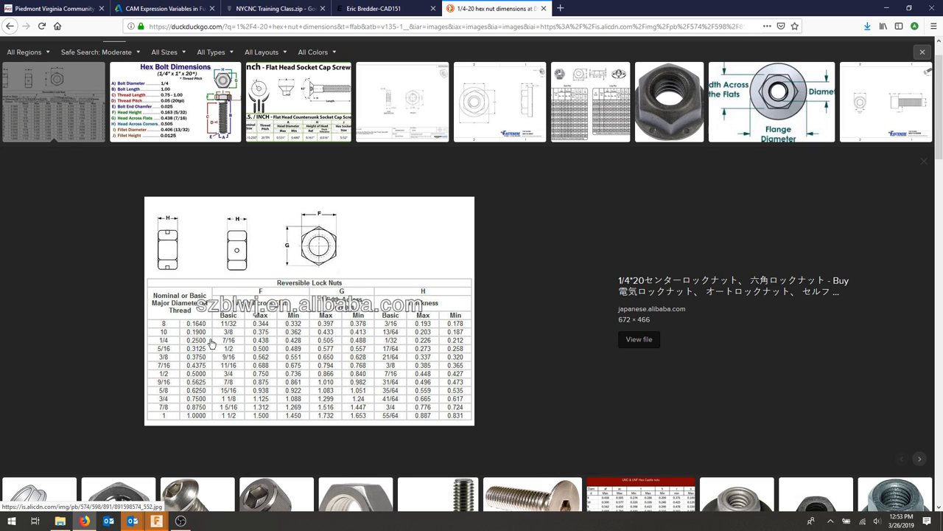
mouse_move(227, 419)
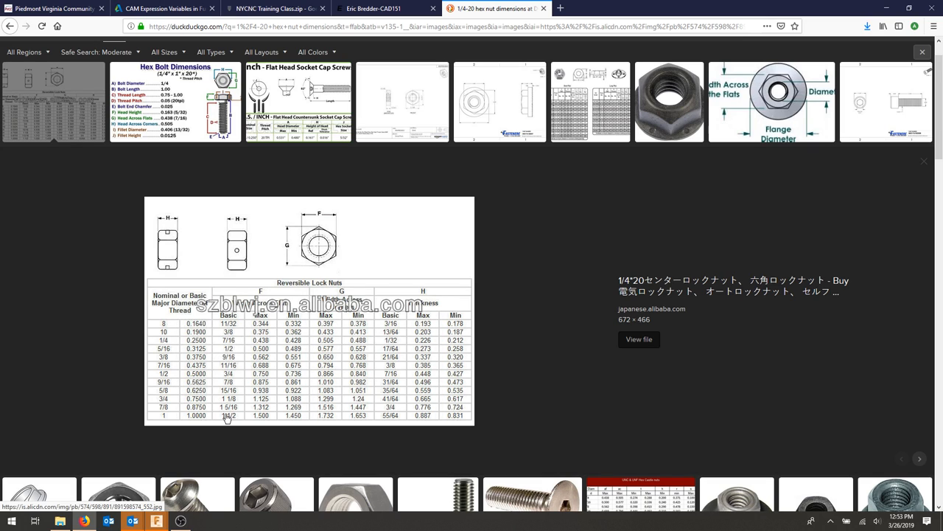
mouse_move(225, 411)
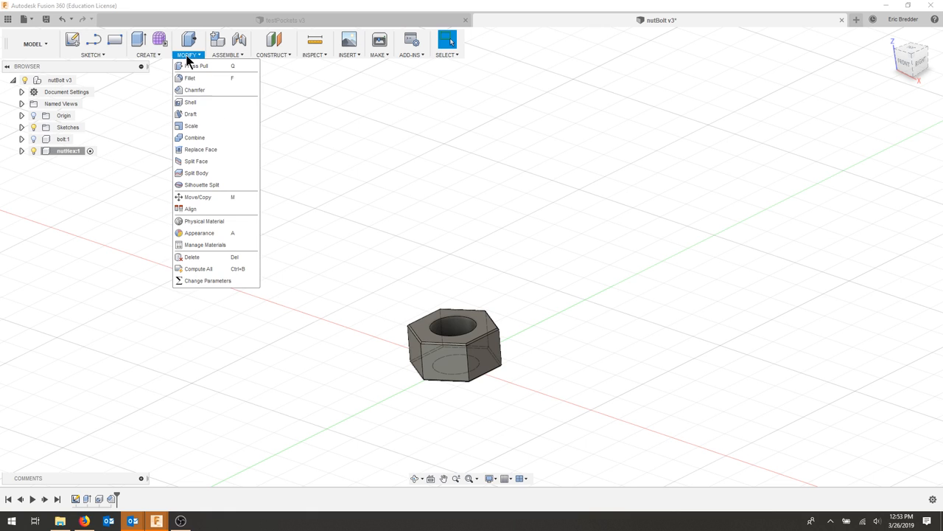
mouse_move(199, 269)
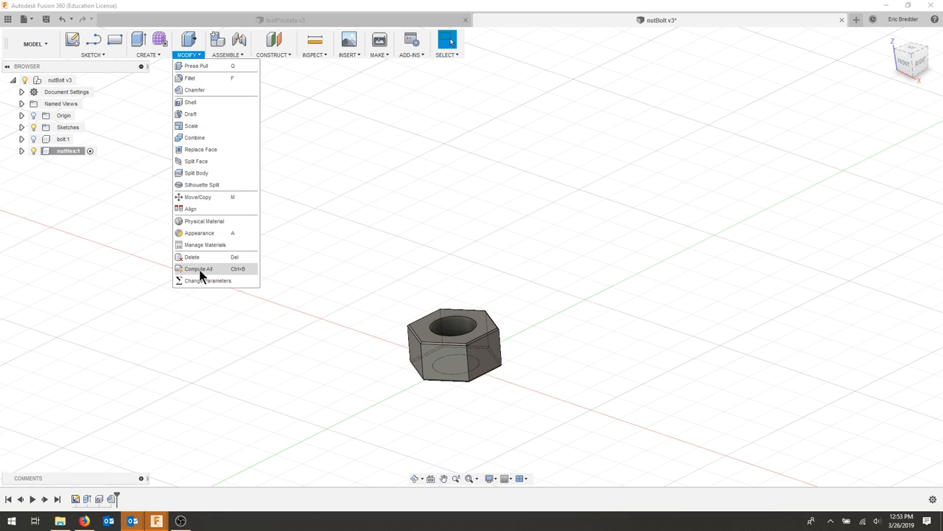
- Change parameter d14's expression to boltDiameter + (3/16)*1 in
left_click(208, 281)
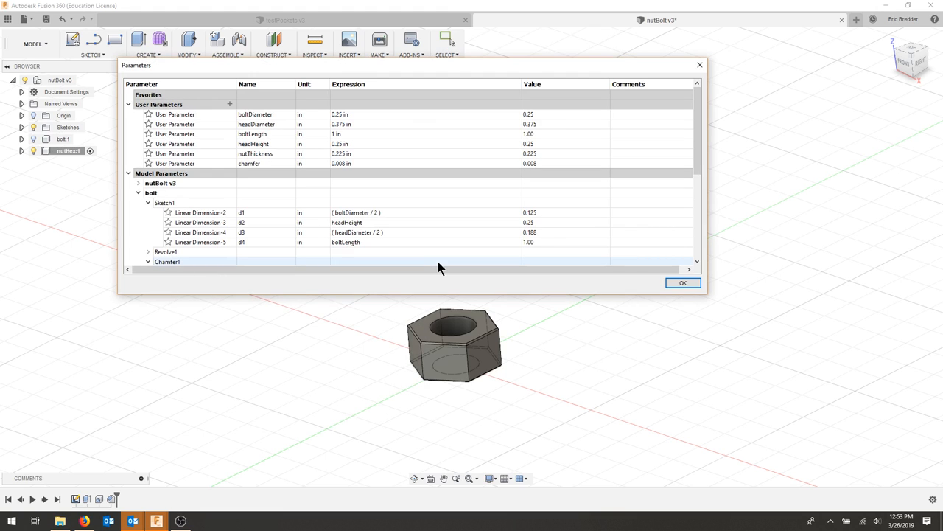
mouse_move(418, 266)
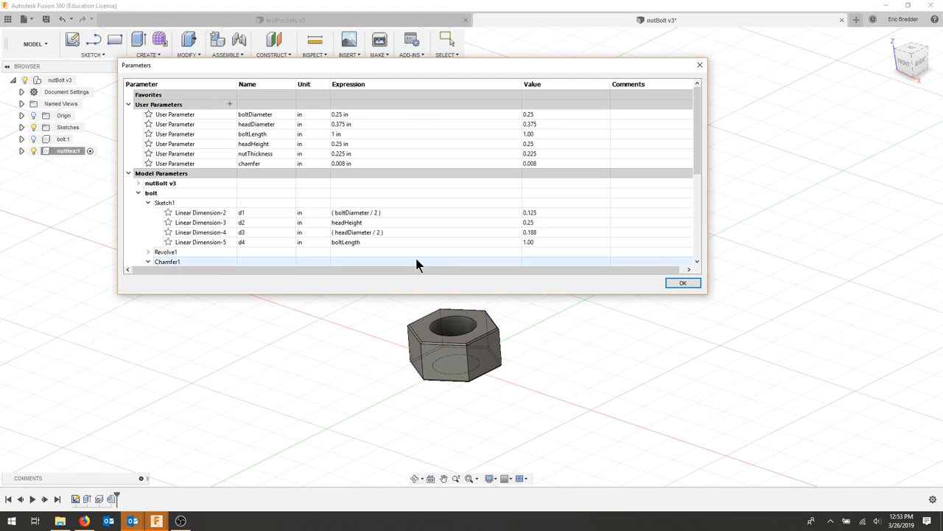
scroll("down", 3)
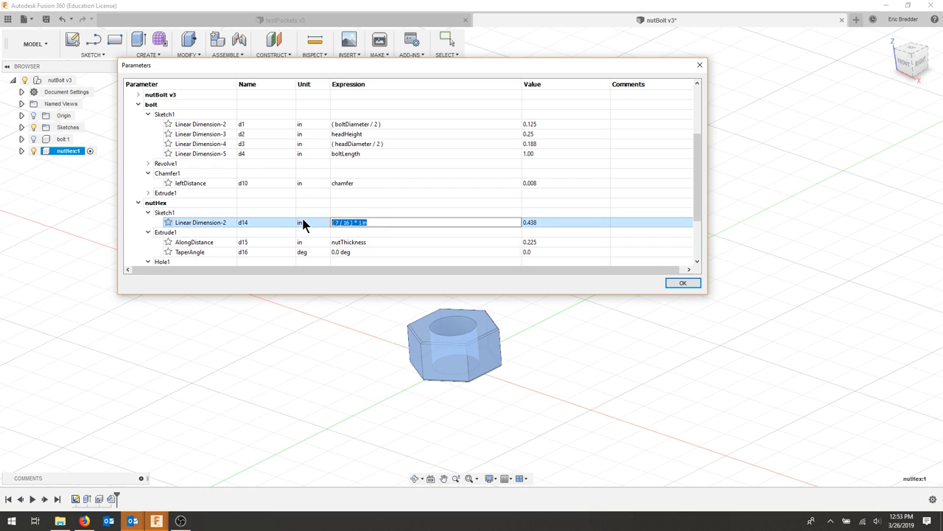
type("boltDiameter +")
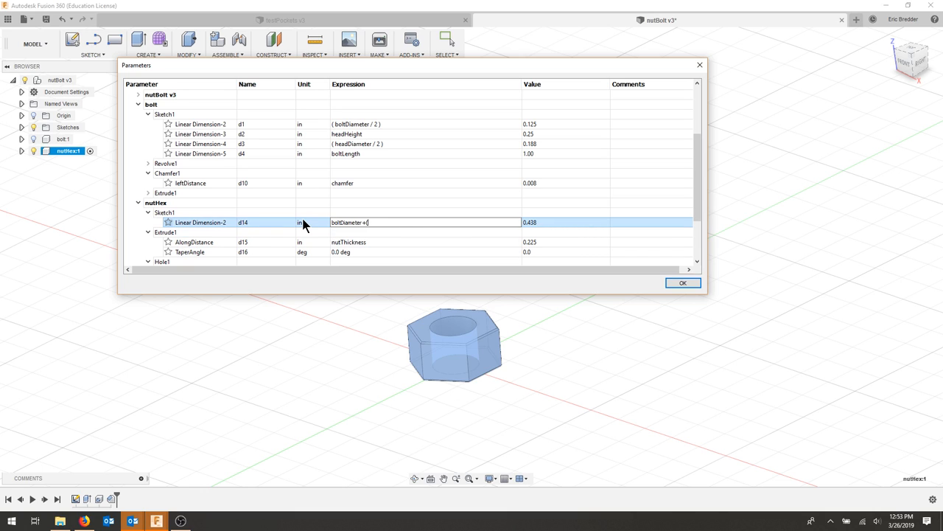
type("(3/16")
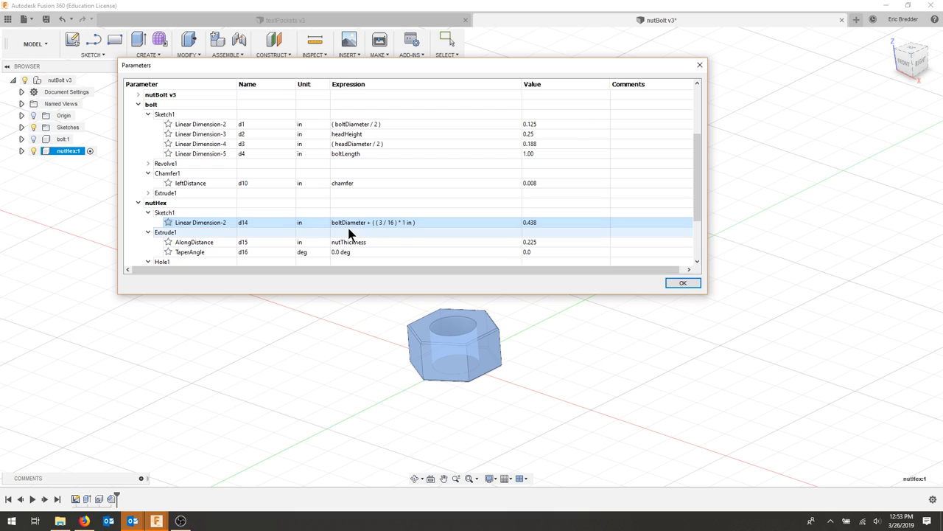
left_click(682, 282)
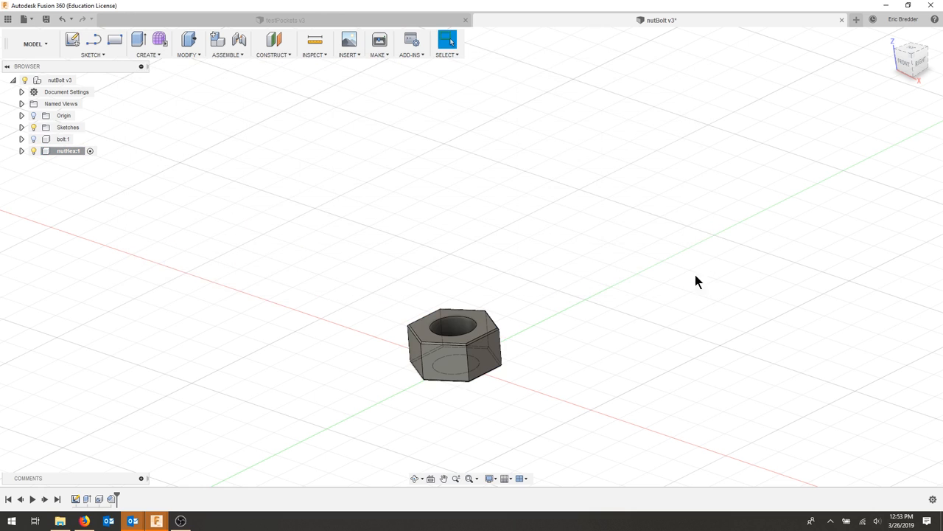
mouse_move(197, 73)
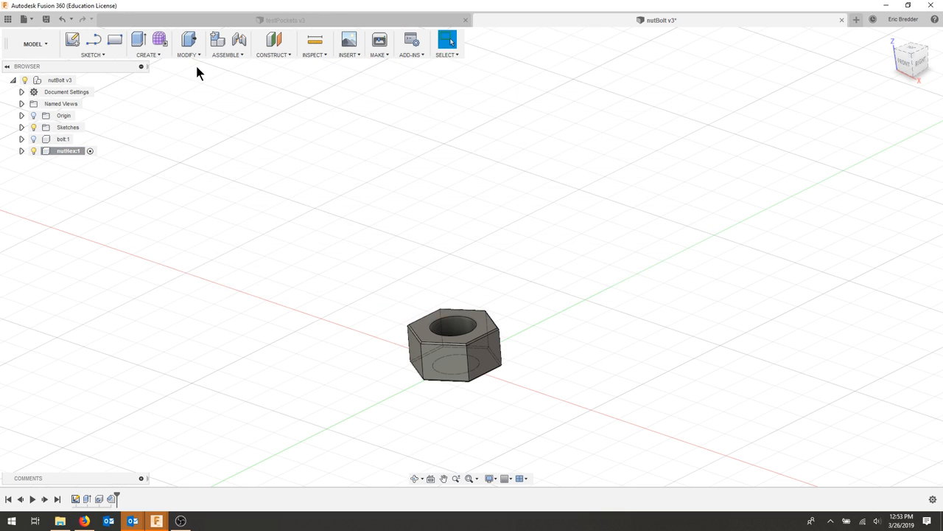
- Change the boltDiameter parameter's expression to 0.5 in
left_click(187, 43)
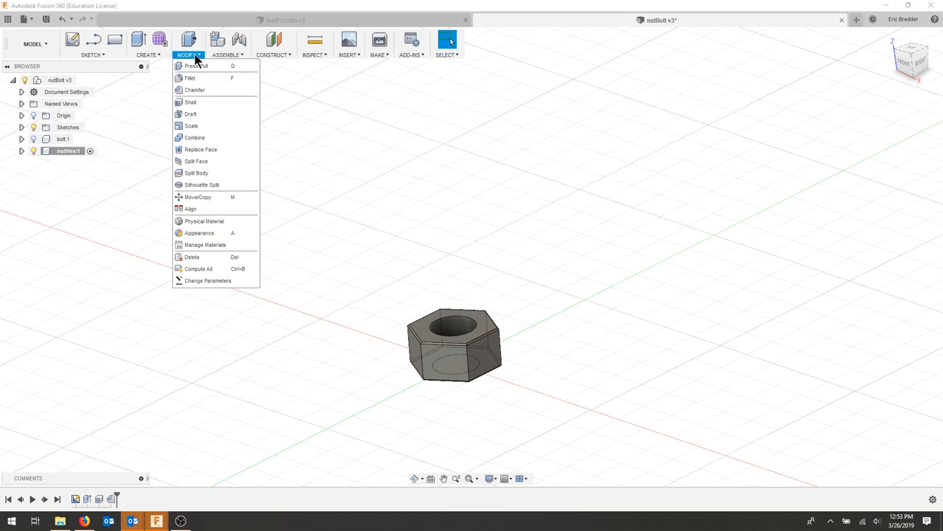
left_click(207, 280)
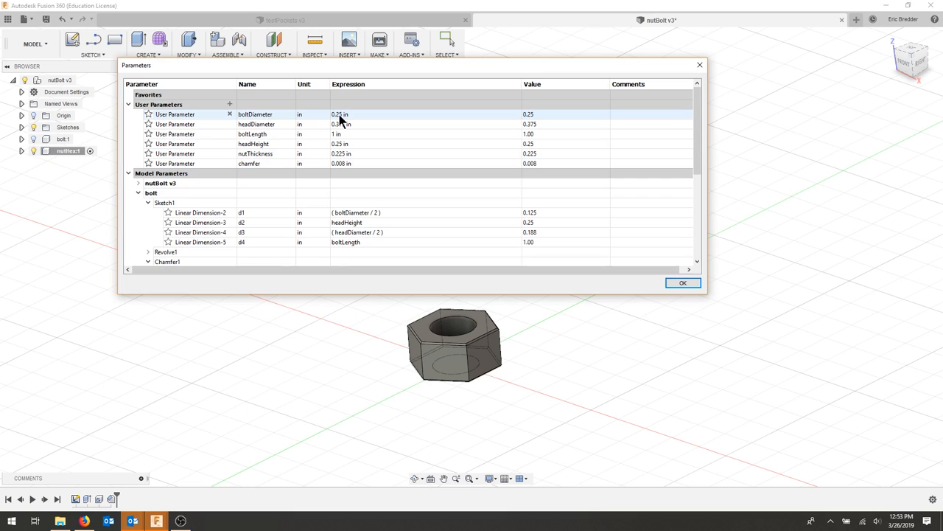
mouse_move(342, 121)
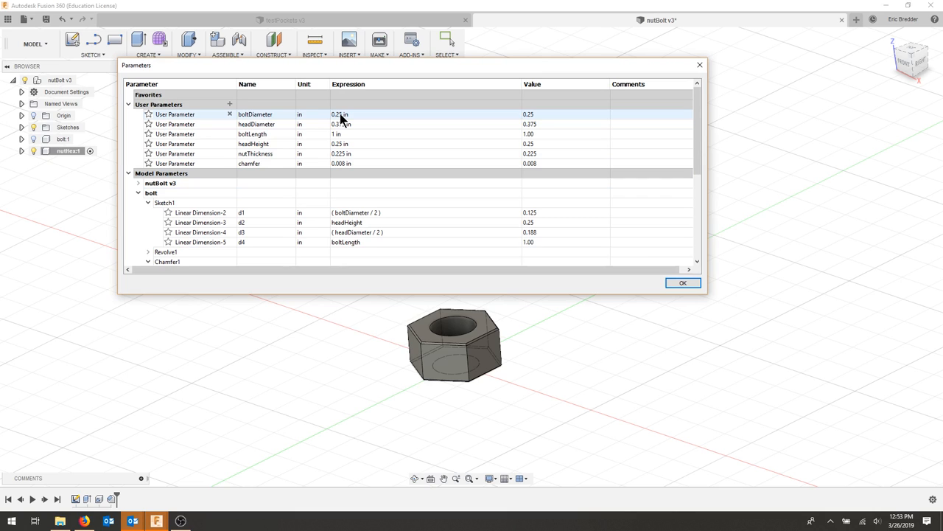
left_click(341, 115)
type("0.5")
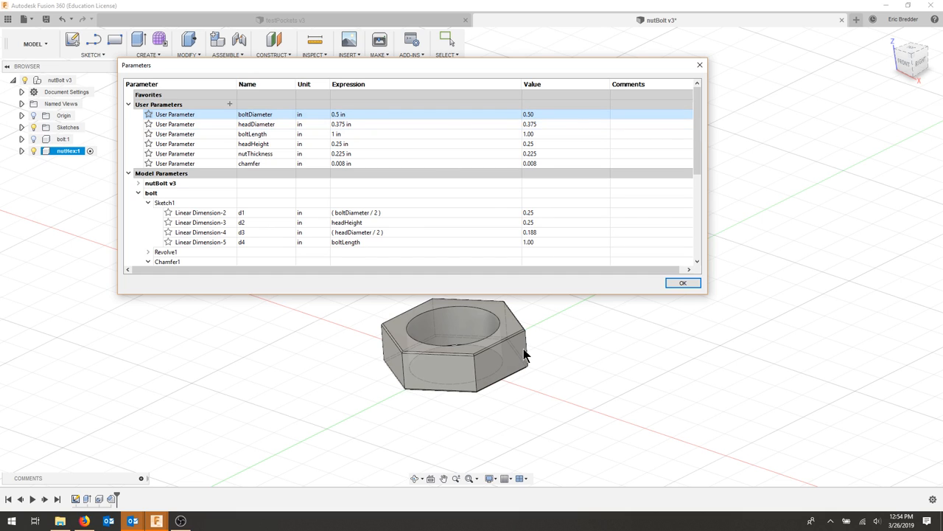
left_click(682, 282)
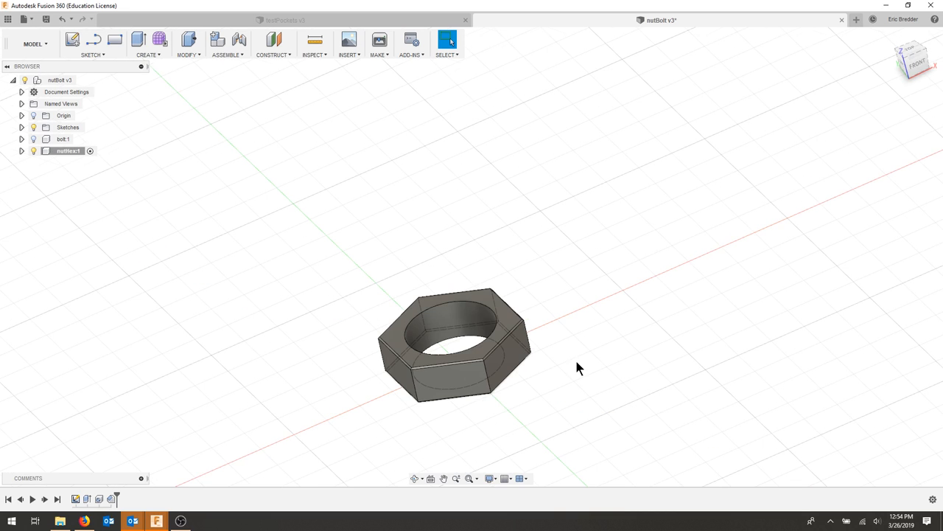
mouse_move(471, 395)
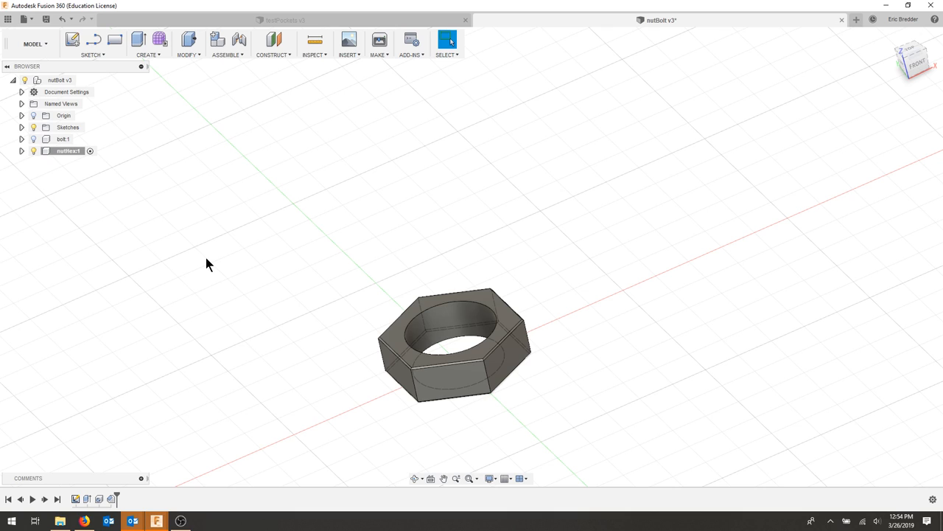
- Save the enlarged nut as version nutBolt v4
left_click(448, 39)
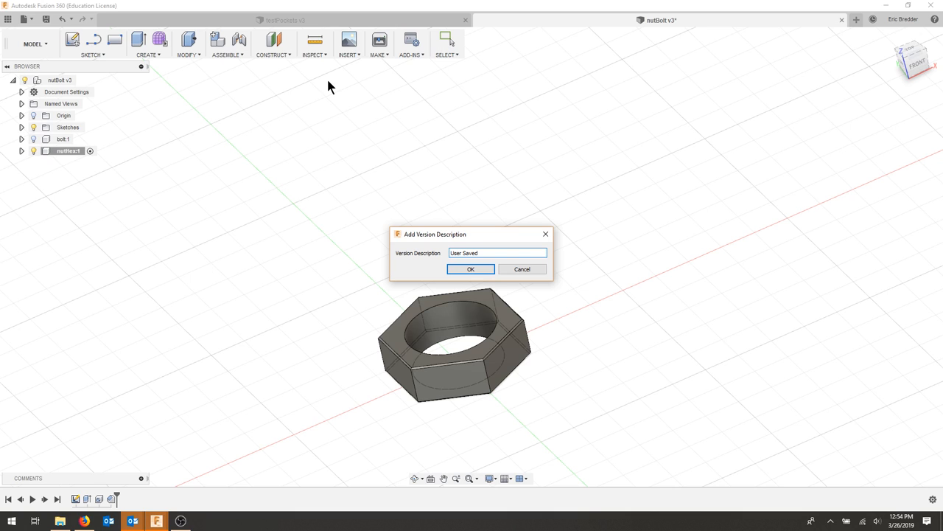
left_click(470, 269)
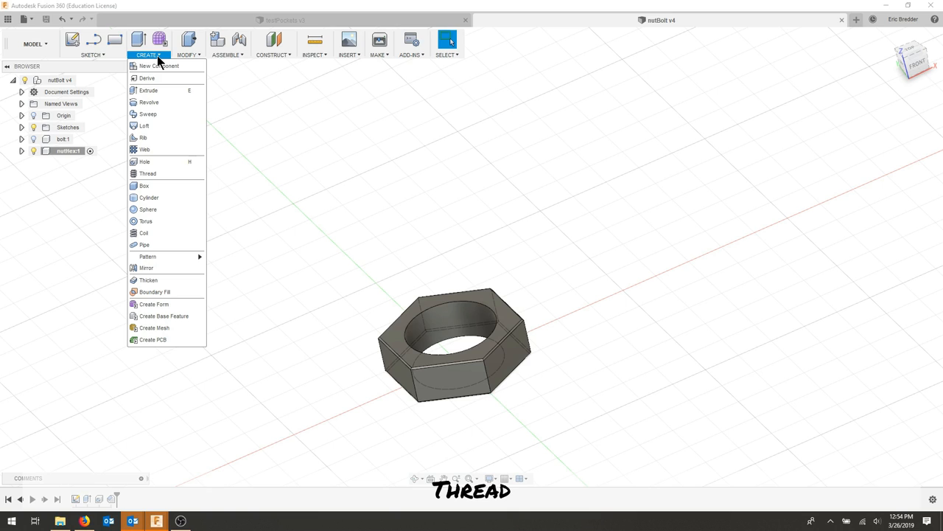
- Return boltDiameter to 0.25 in and start a modeled 1/4-20 UNC hole thread
left_click(148, 173)
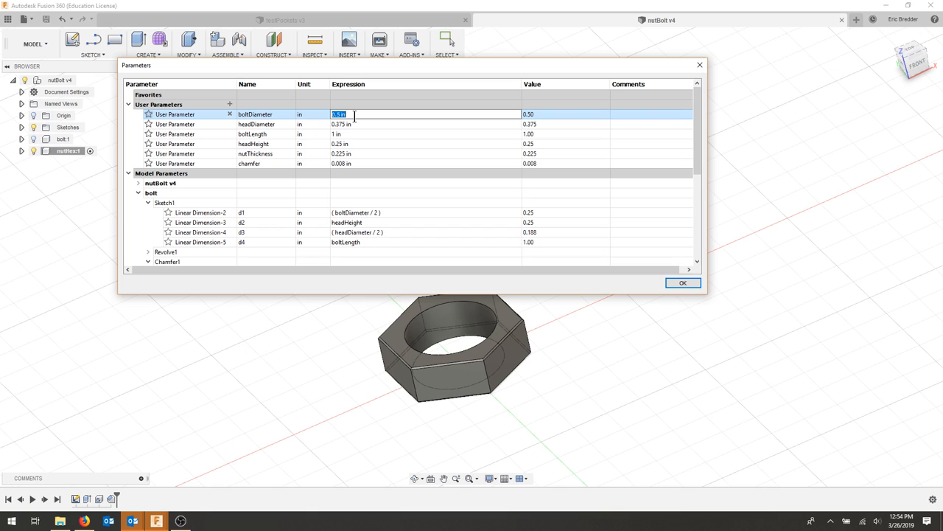
left_click(148, 44)
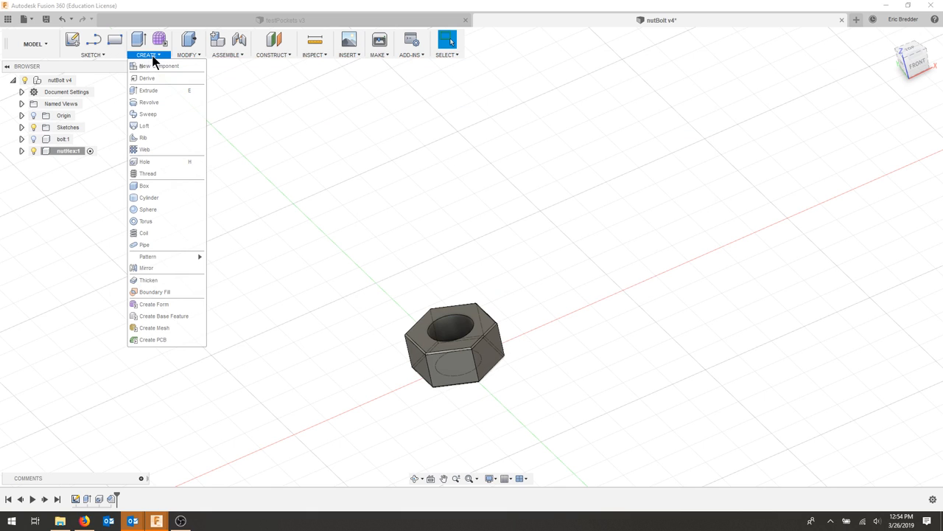
mouse_move(172, 161)
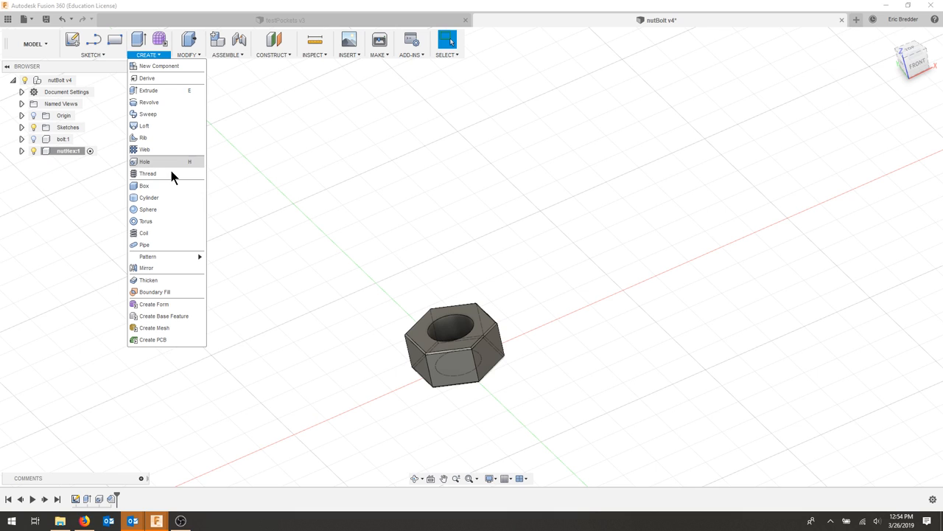
left_click(147, 173)
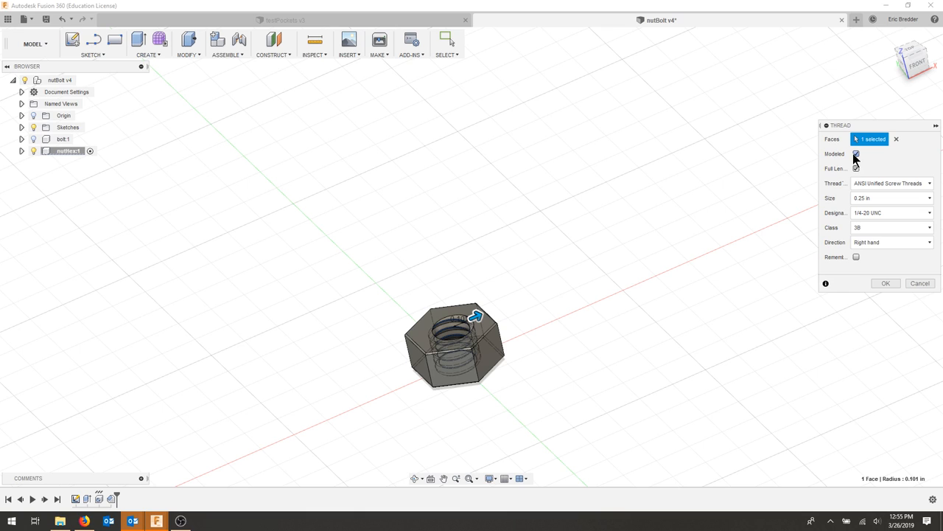